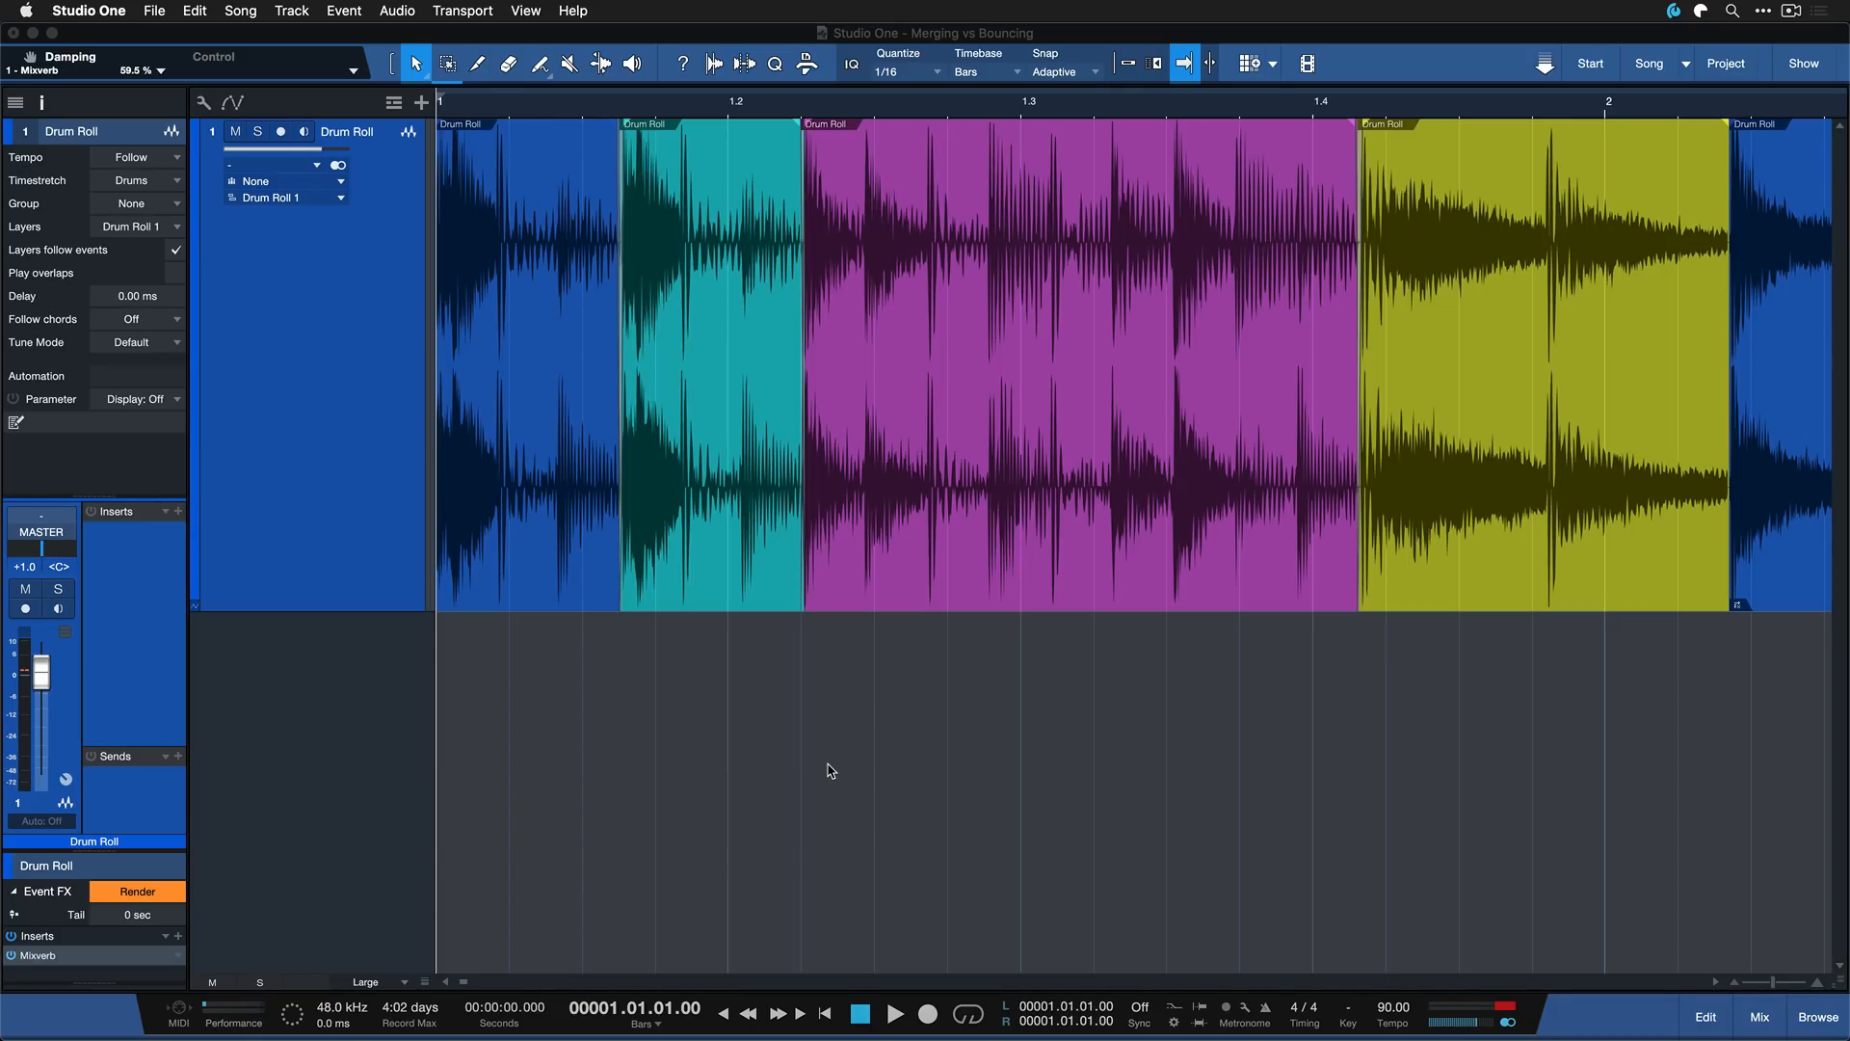
mouse_move(793, 722)
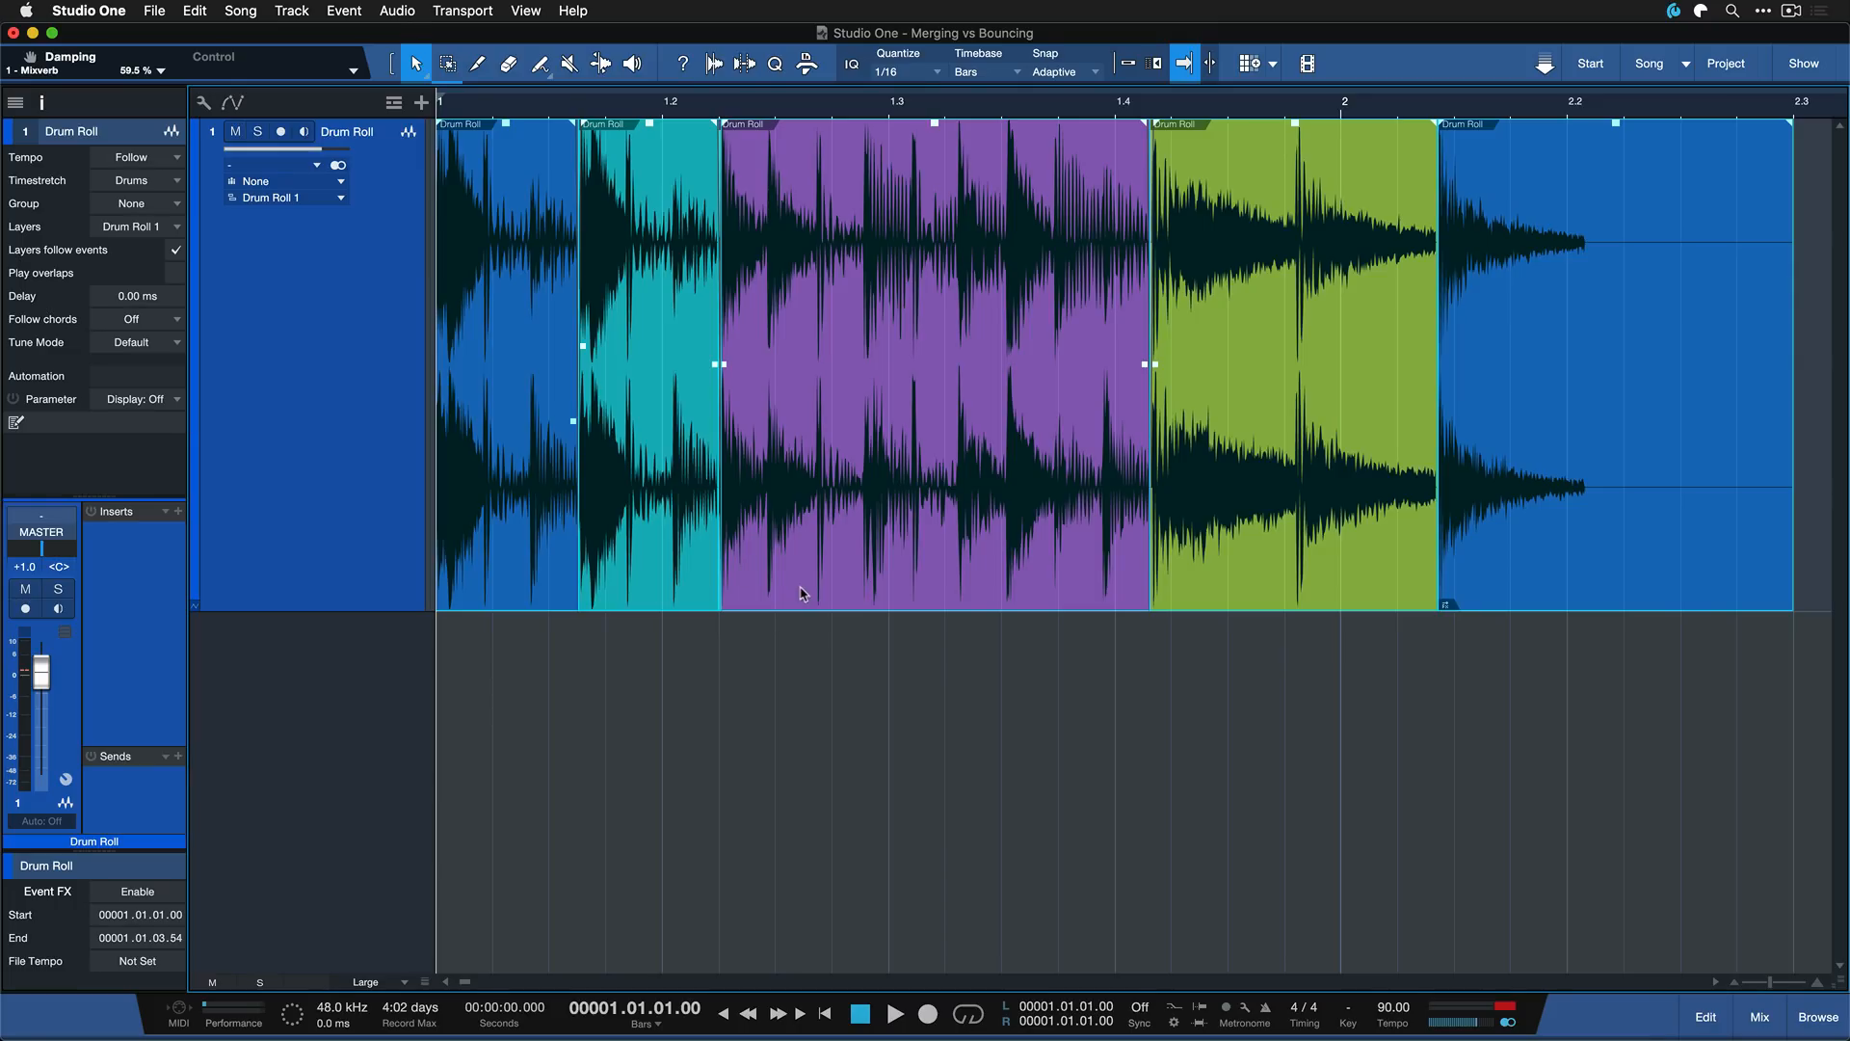
Raise the last drum roll event's Mixverb mix to 46%
left_click(895, 1013)
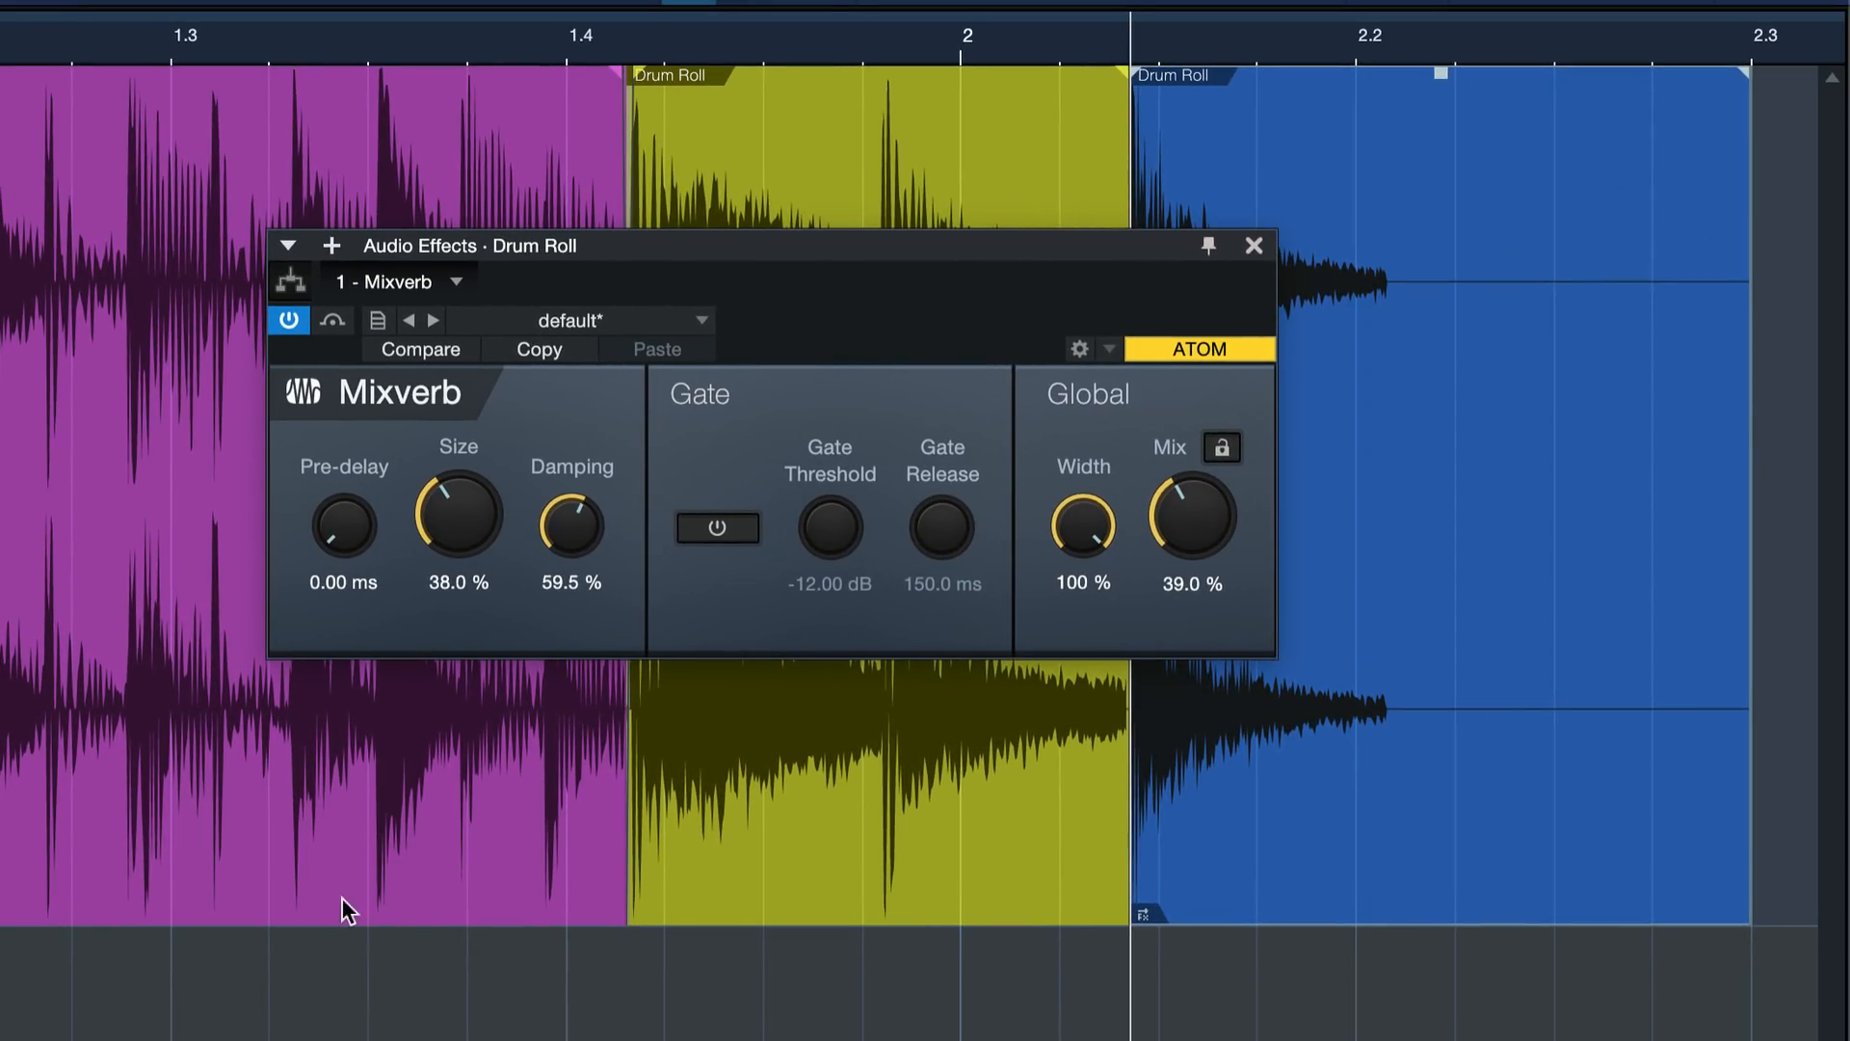
mouse_move(1198, 278)
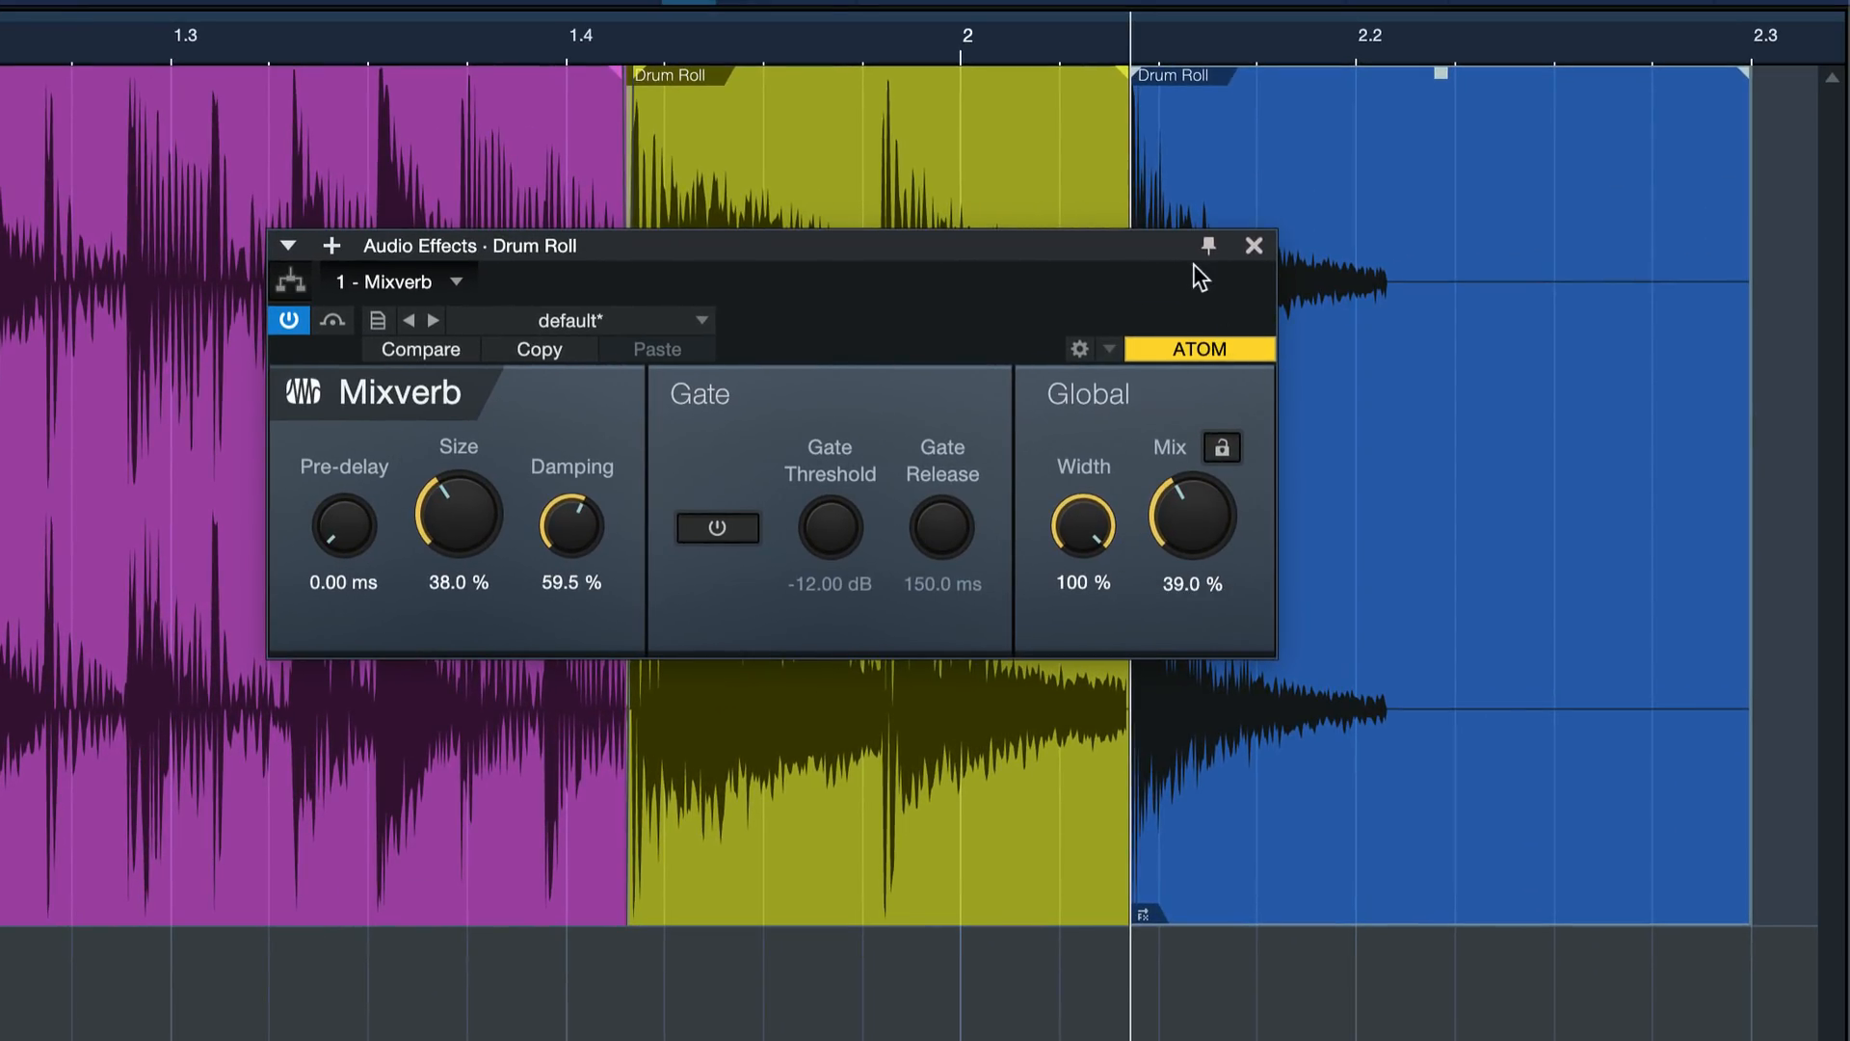
mouse_move(1249, 330)
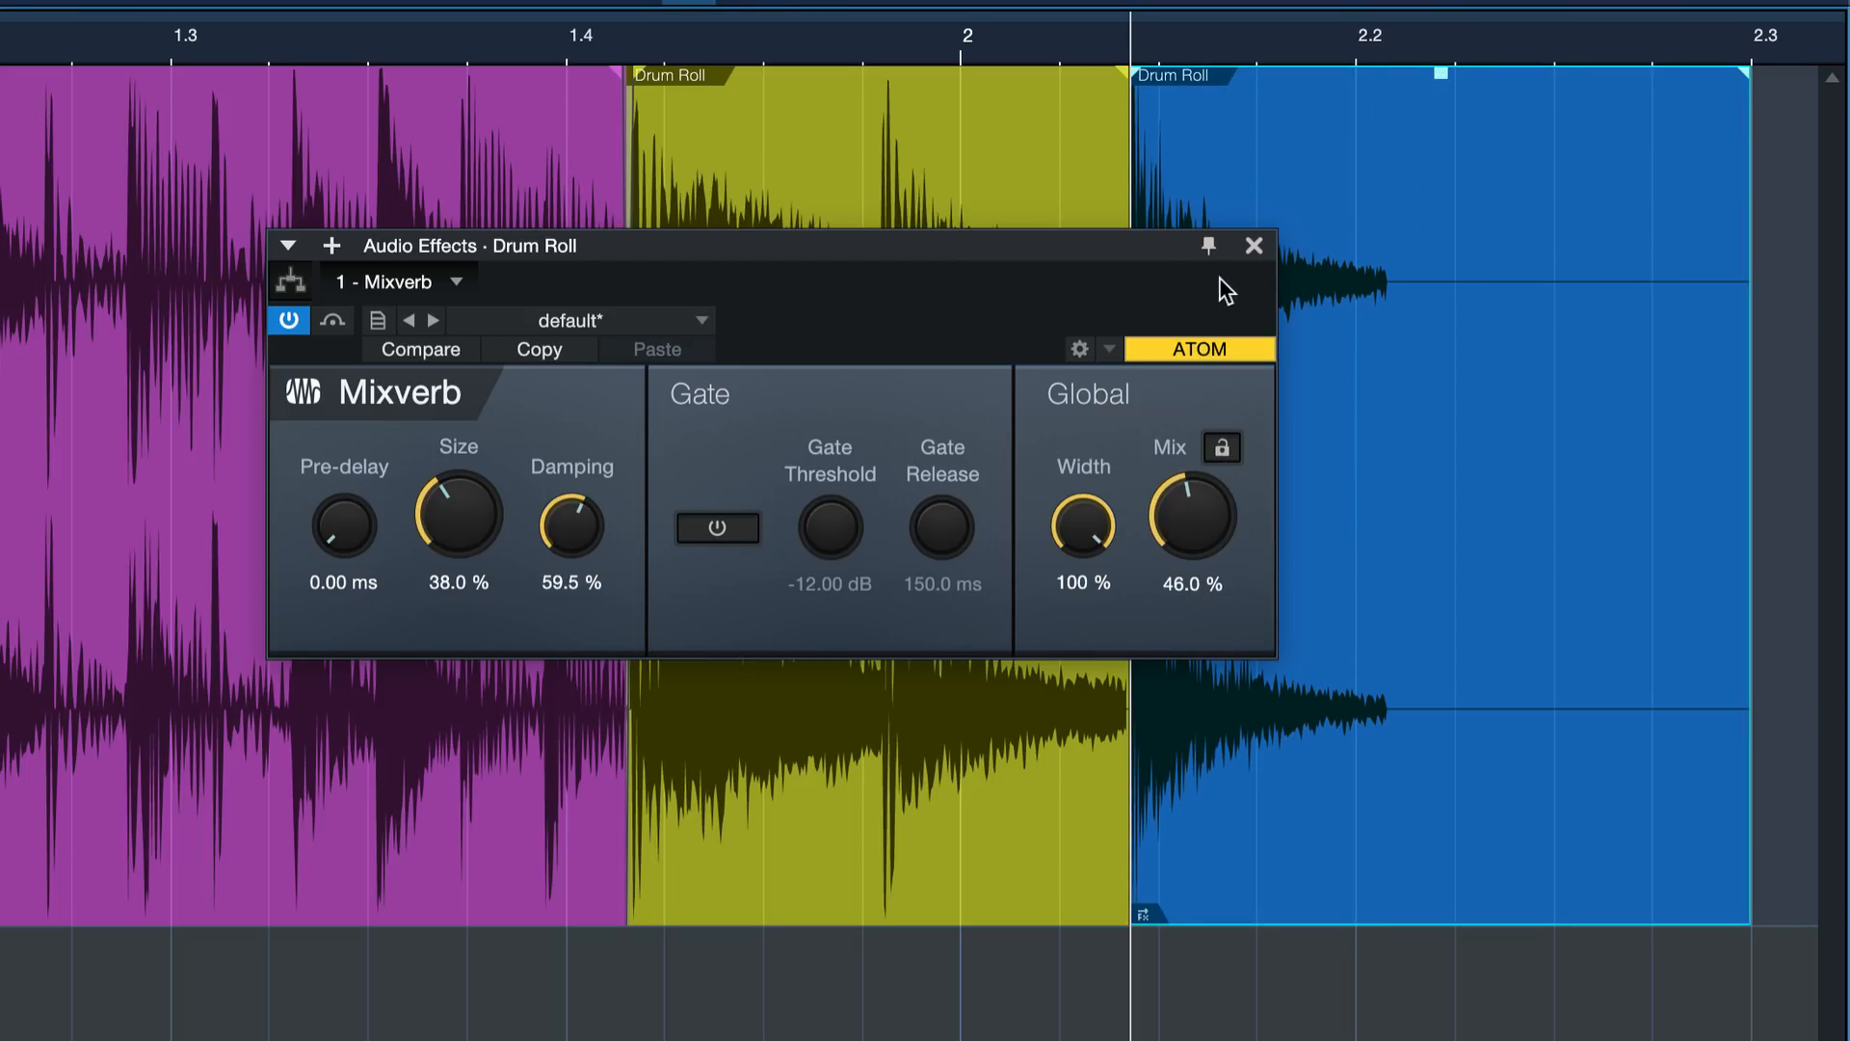
left_click(1253, 246)
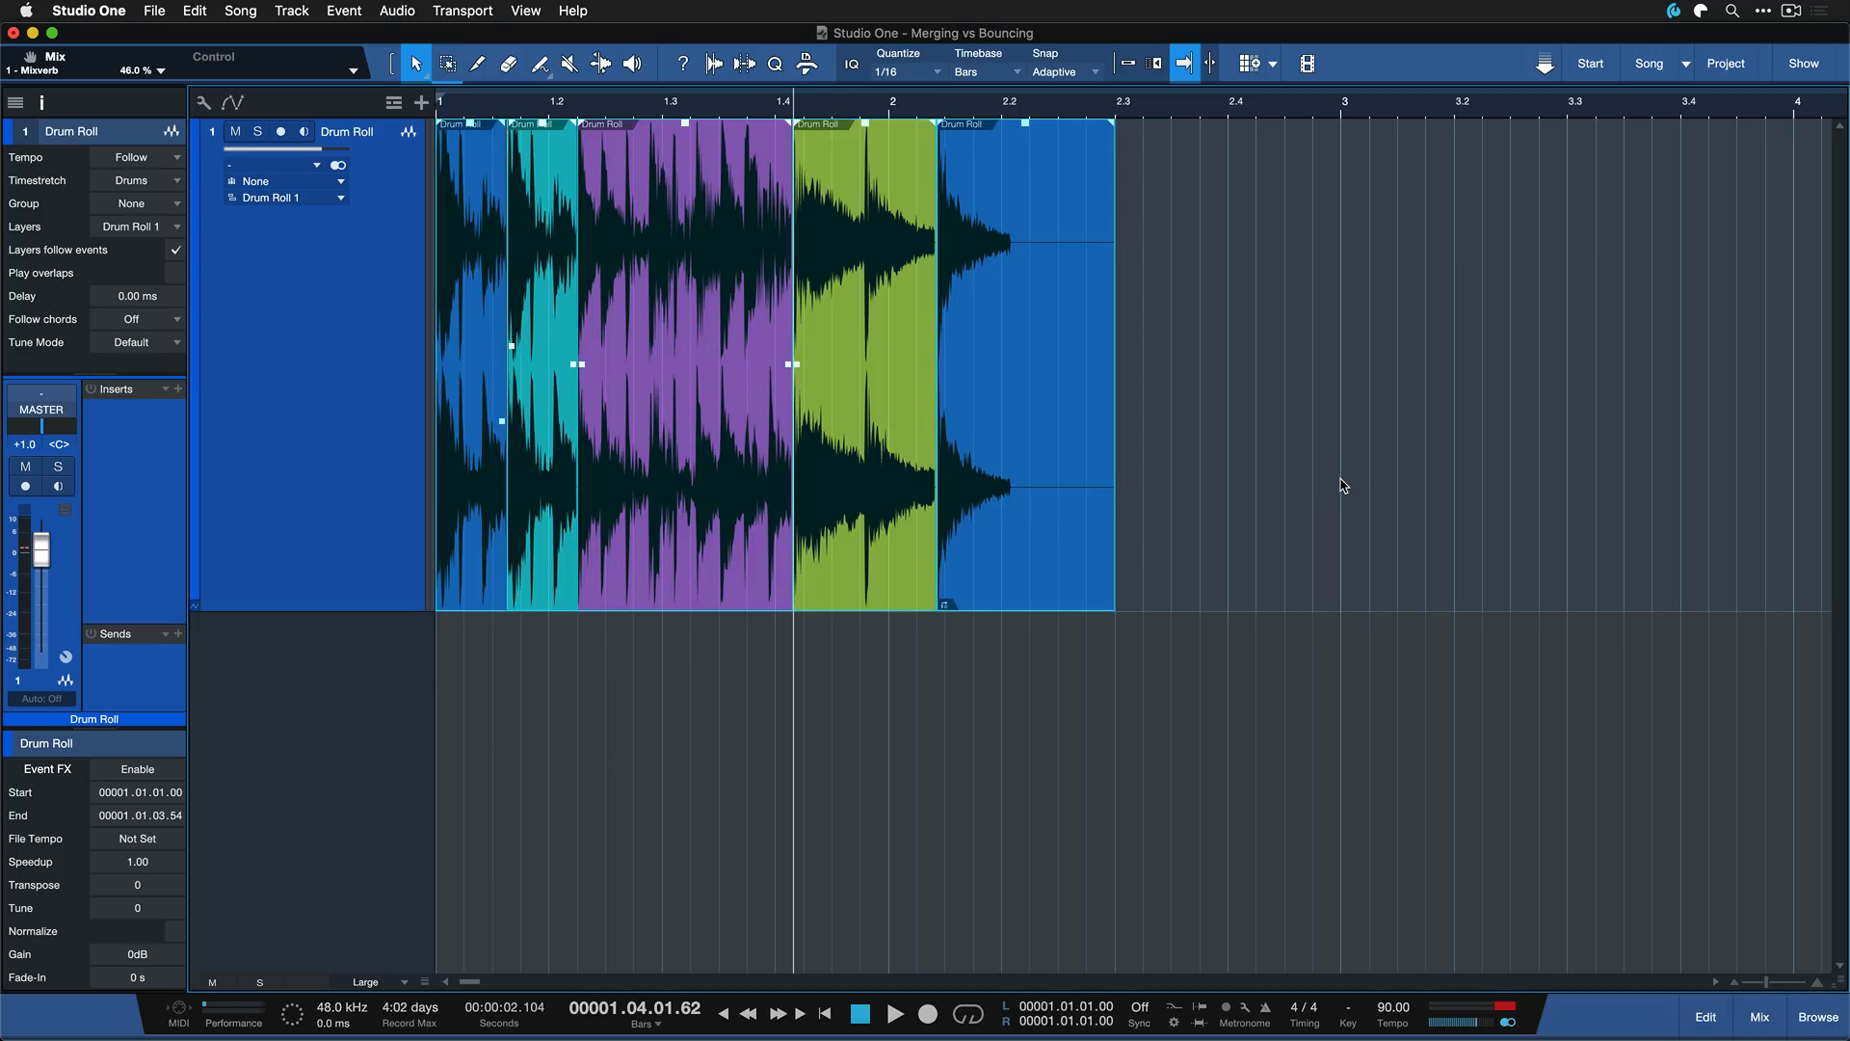
mouse_move(1204, 379)
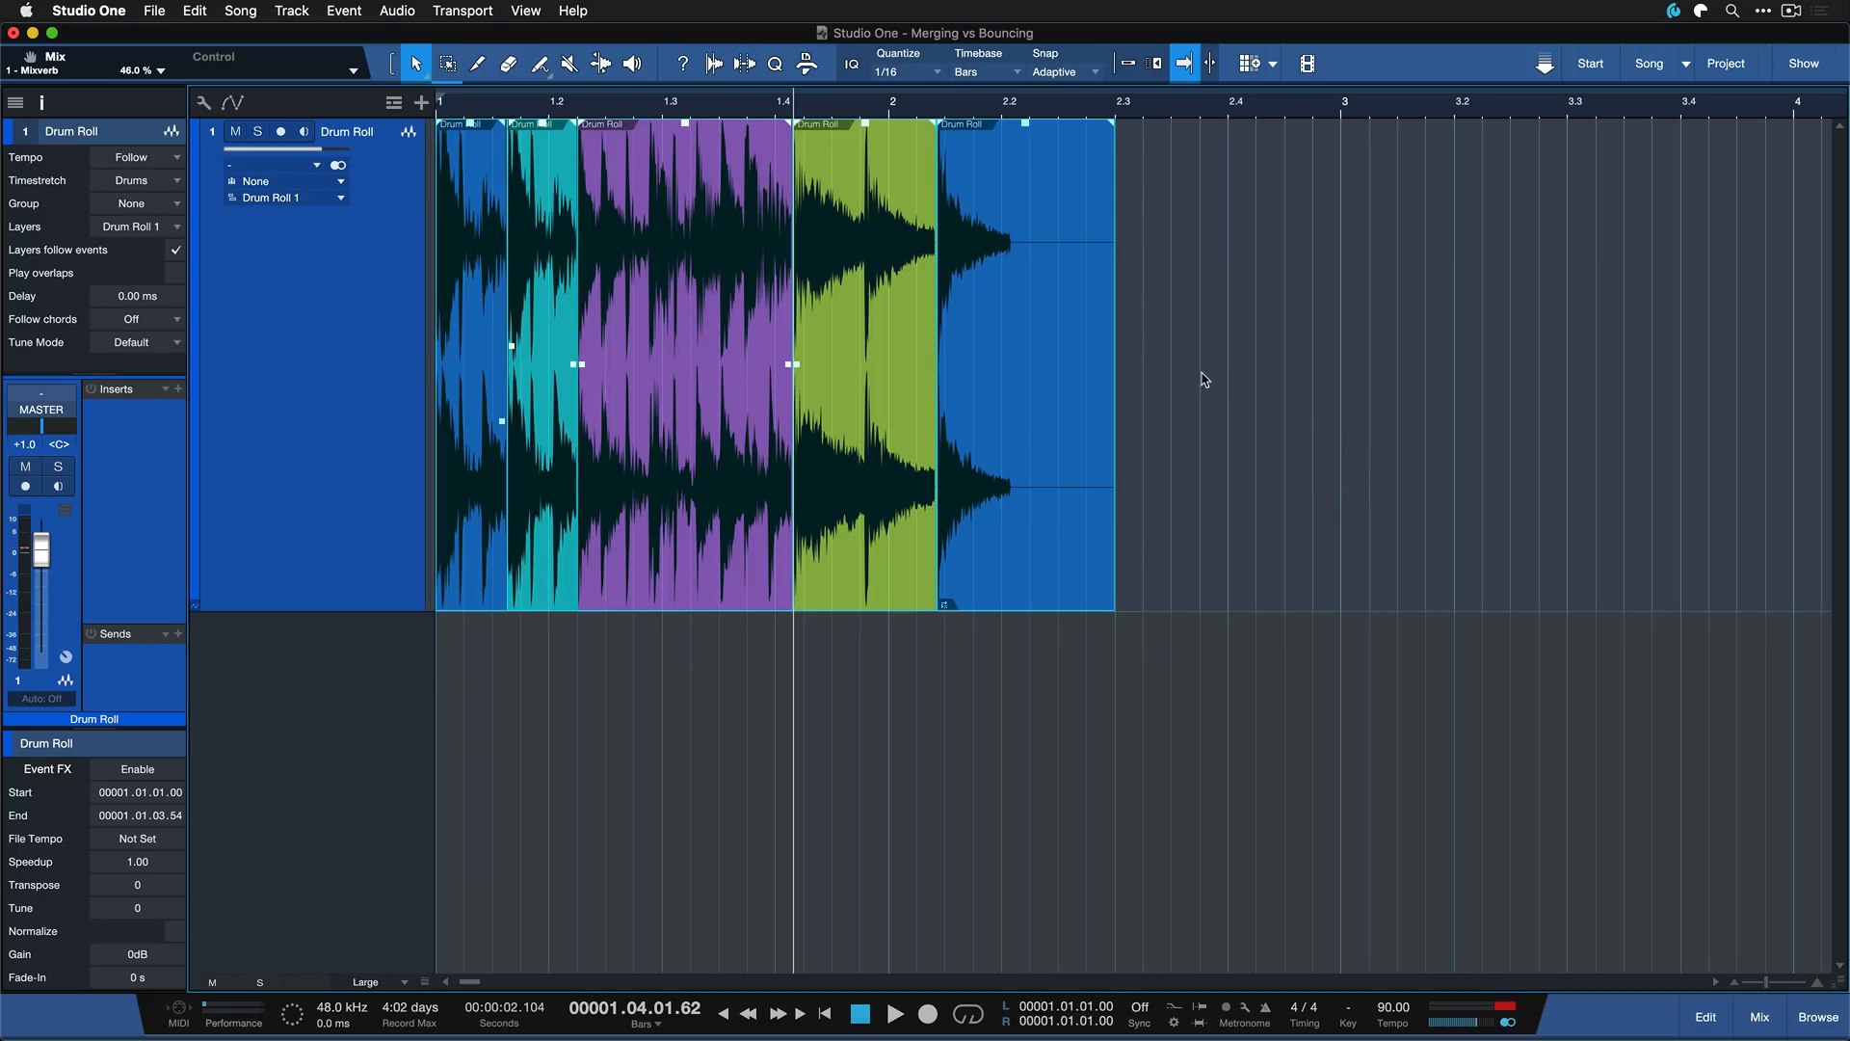
mouse_move(1018, 438)
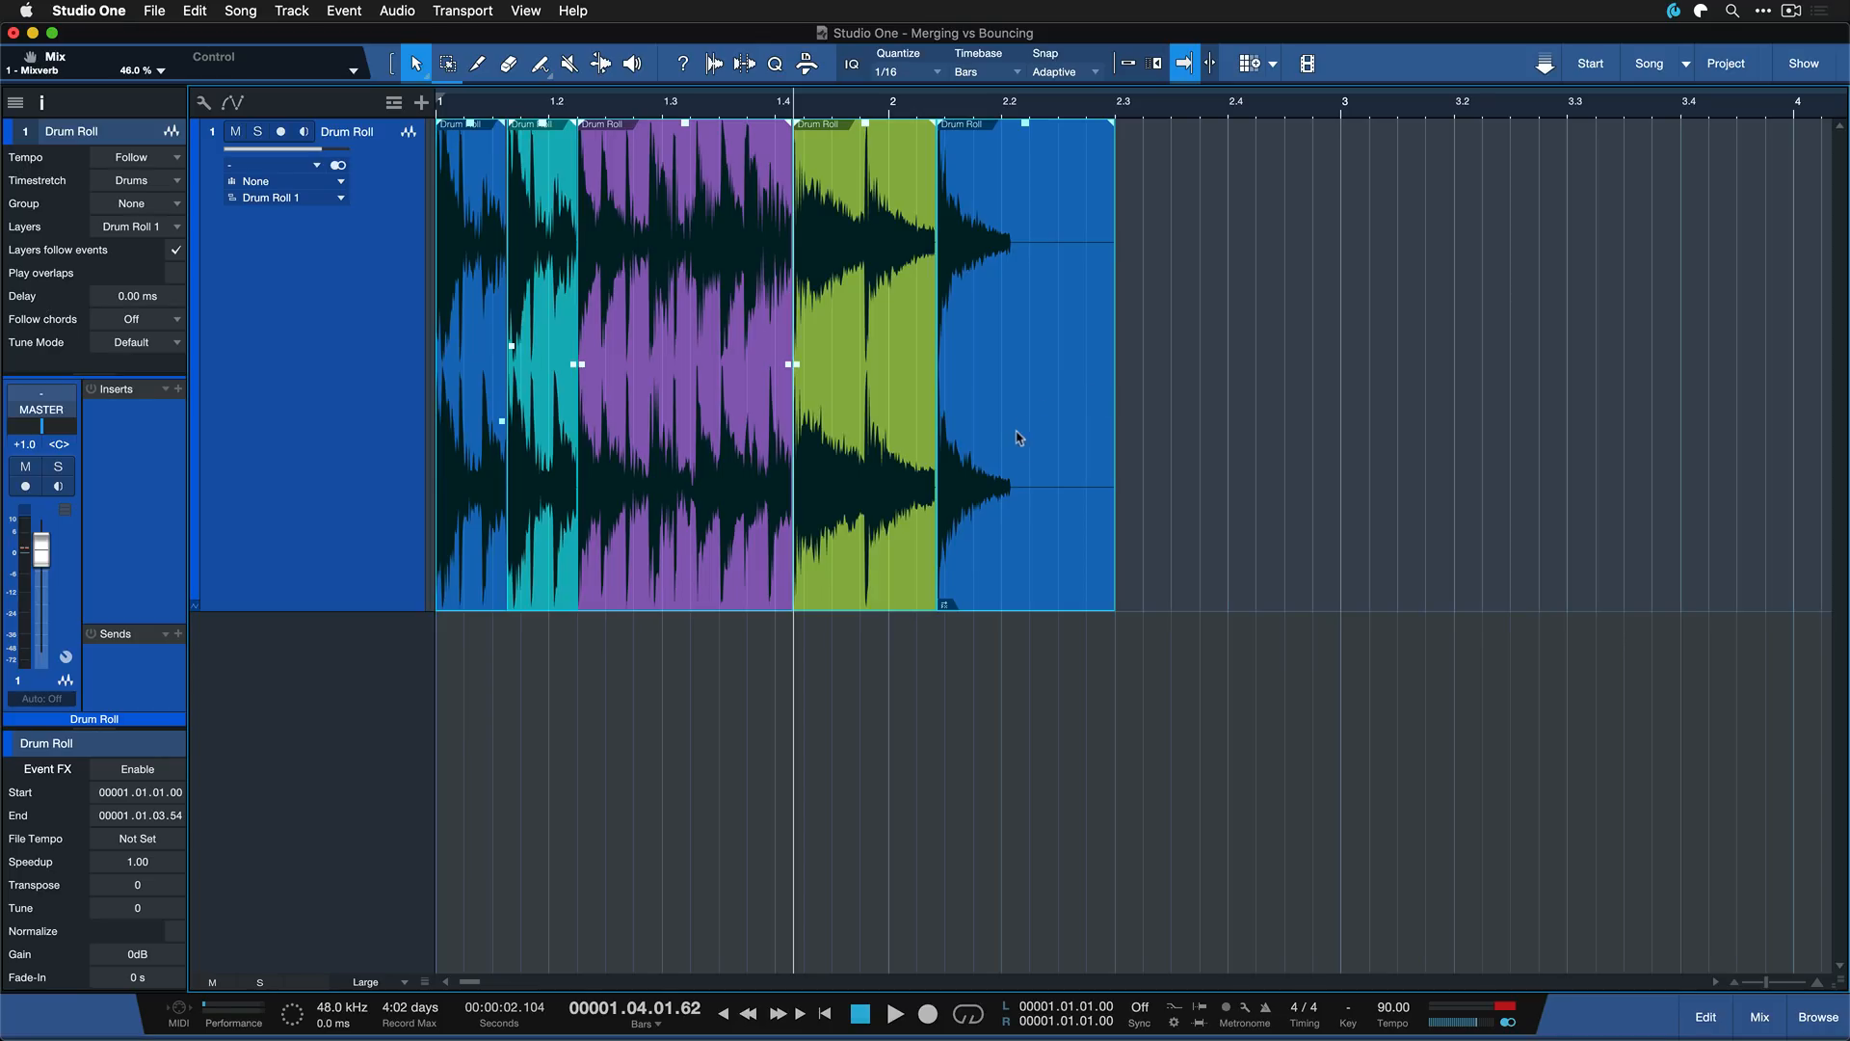
Merge the selected coloured drum roll events via Event > Merge Events
right_click(1018, 437)
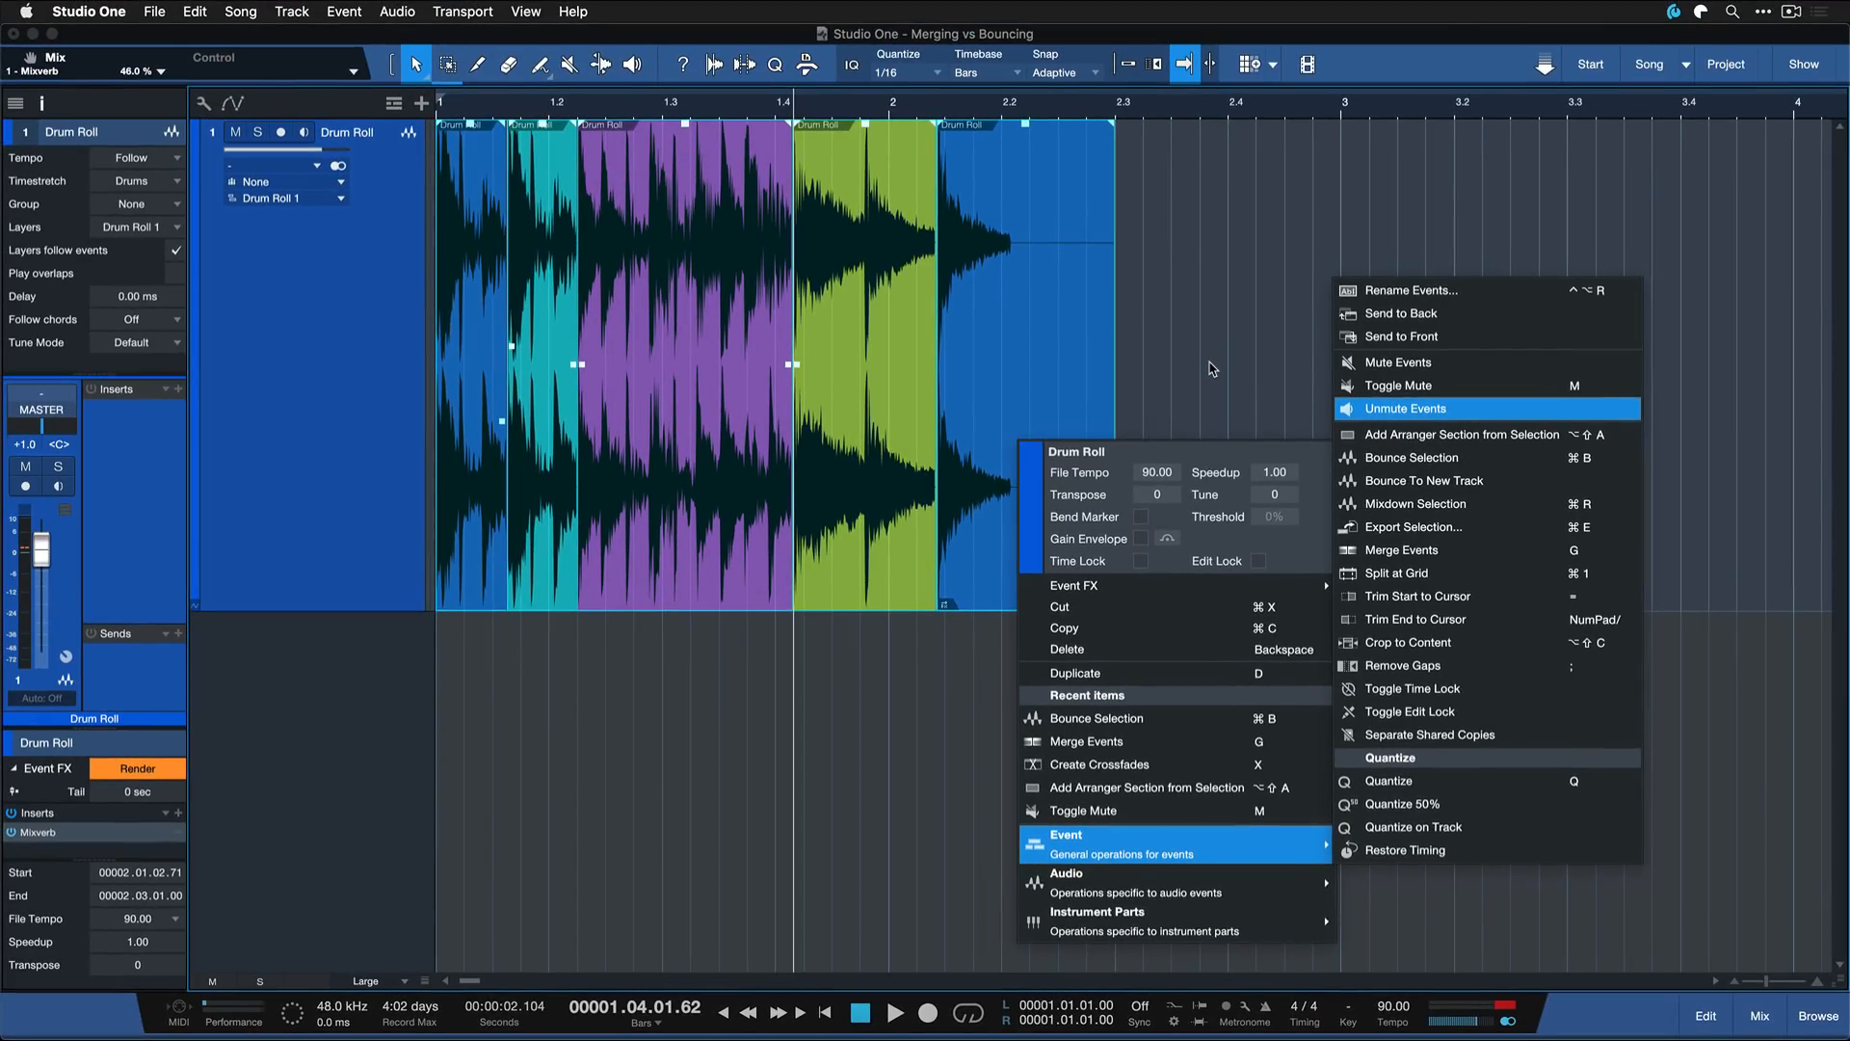
left_click(1405, 408)
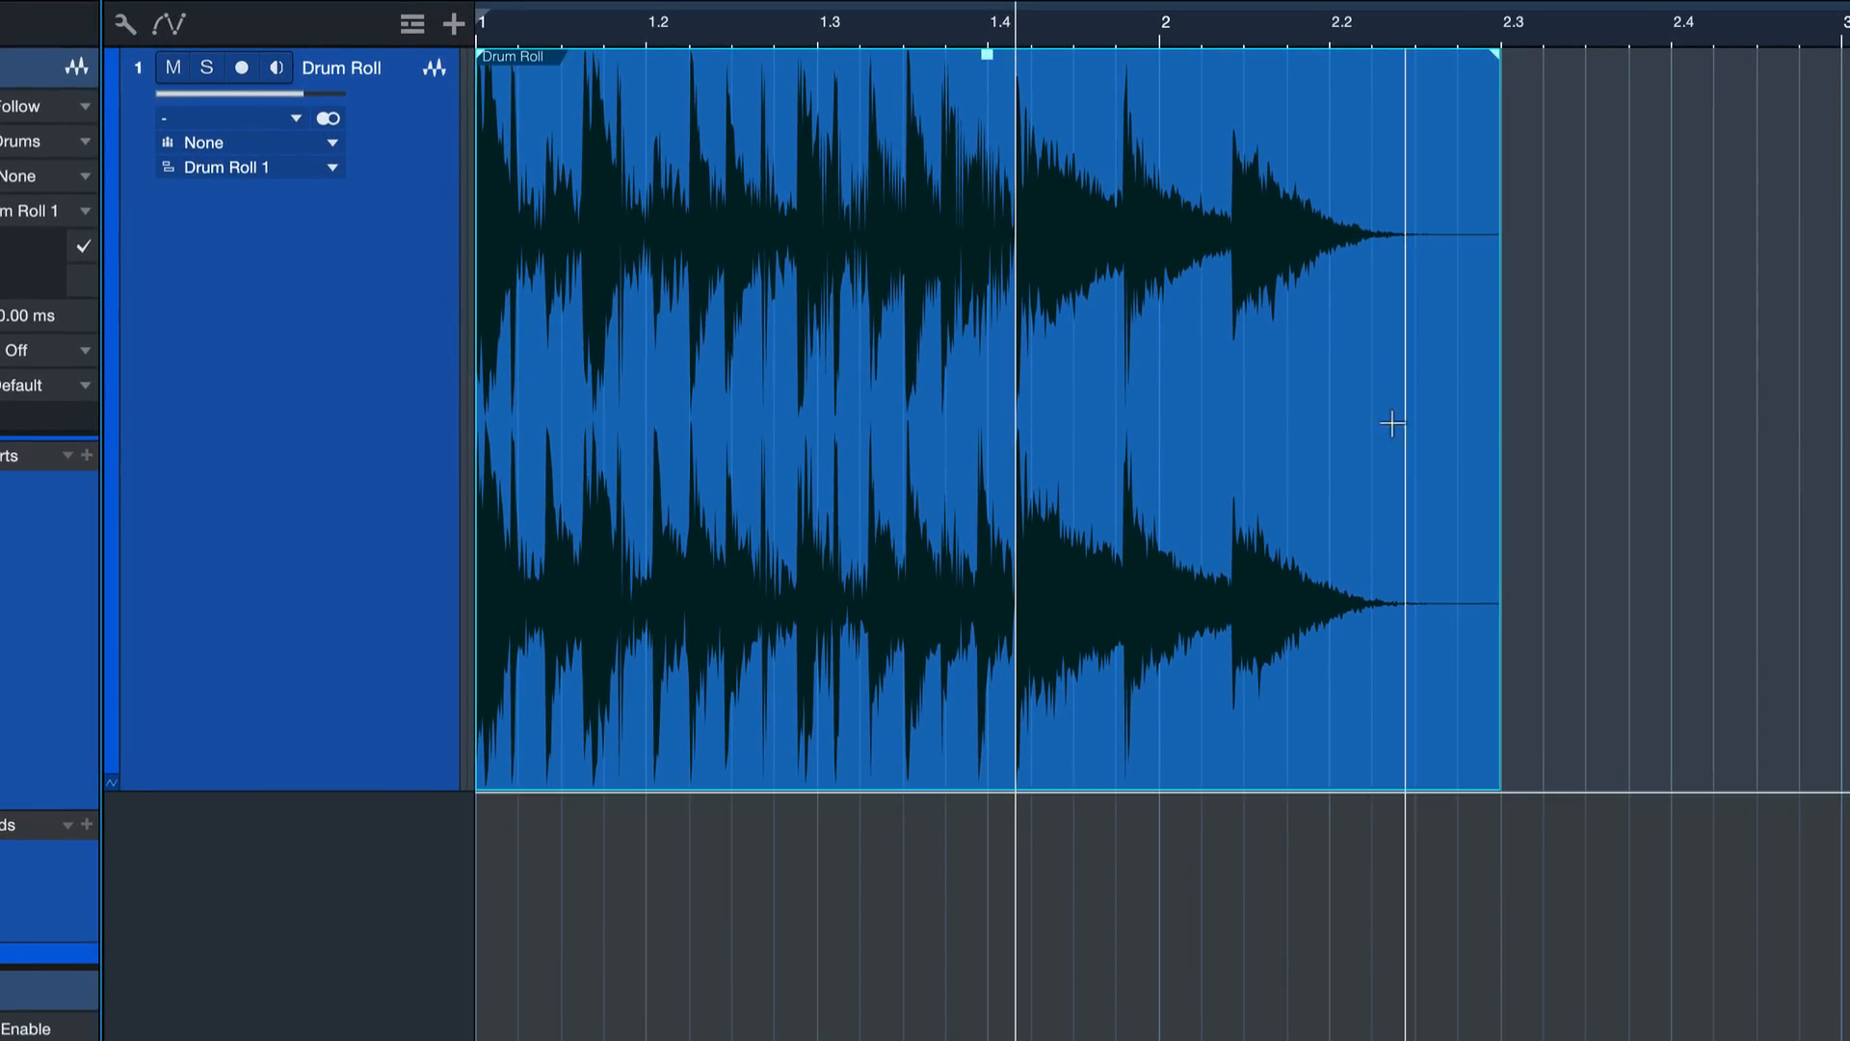
Inspect the merged Drum Roll event, then undo the merge from the Edit menu
right_click(861, 641)
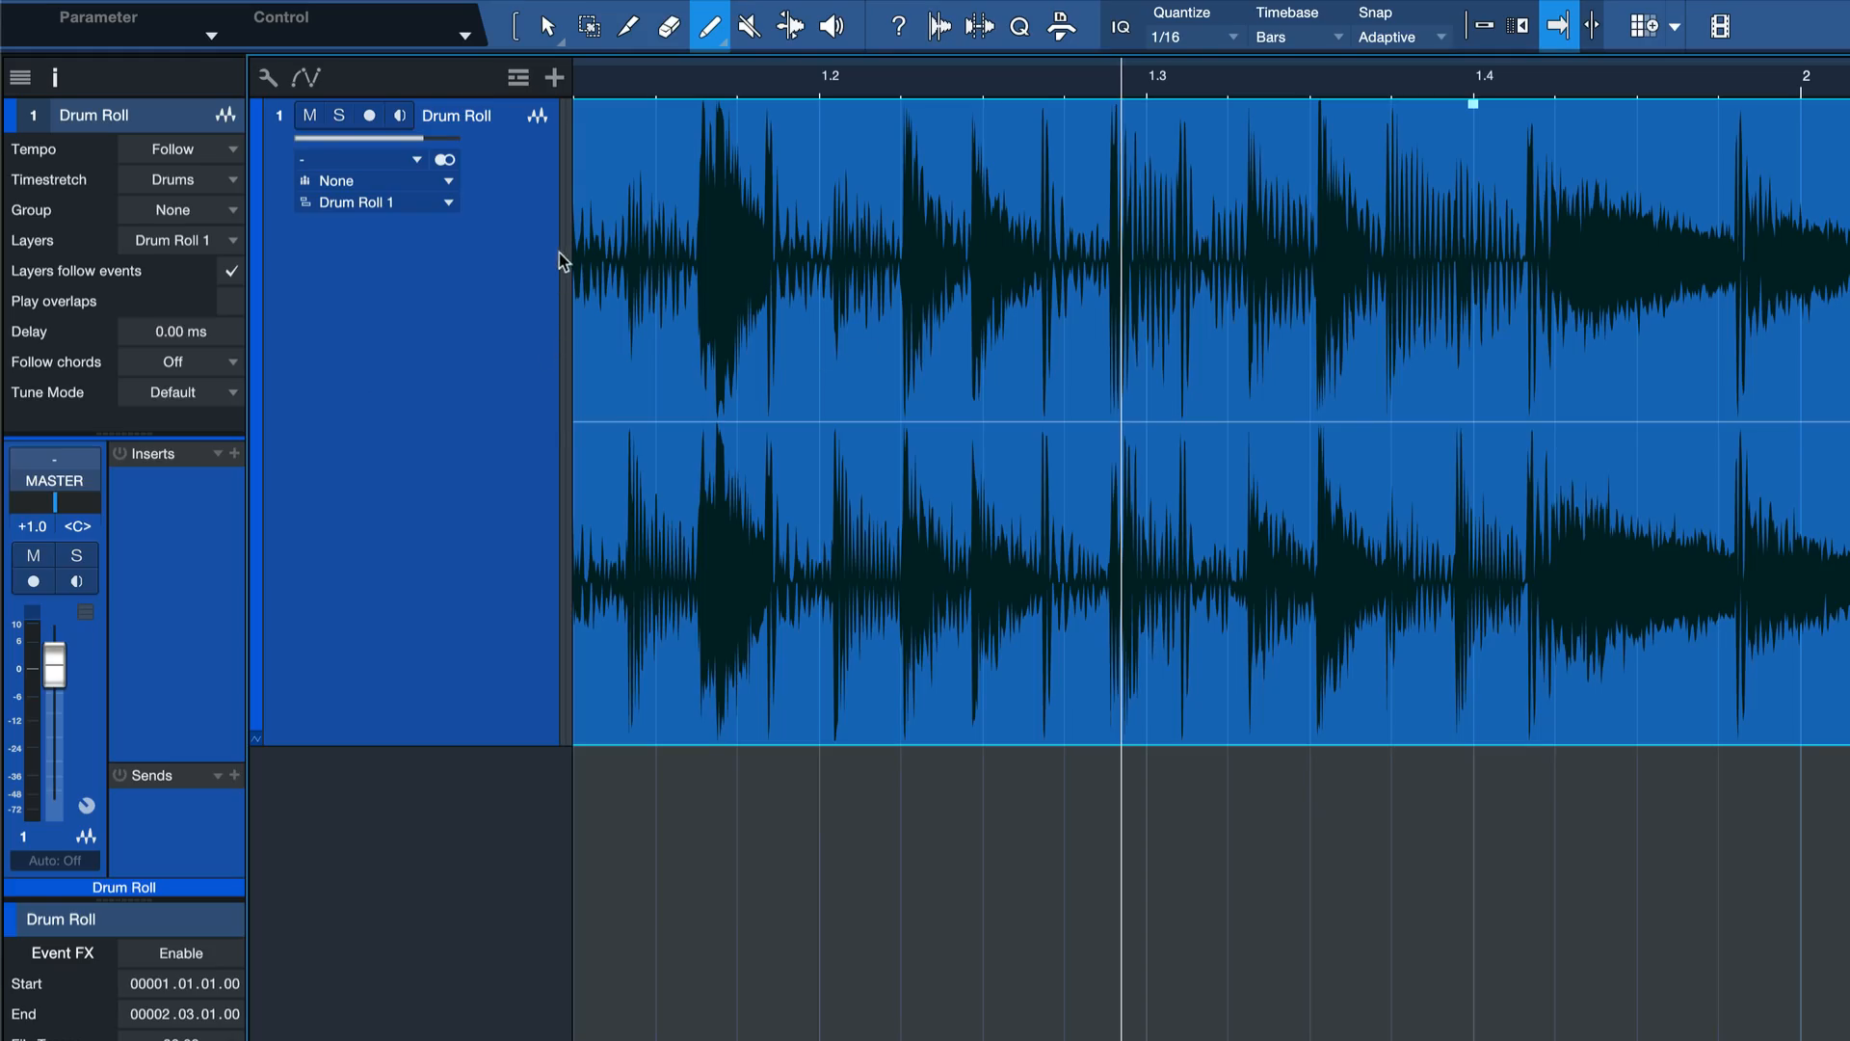
scroll("left", 3)
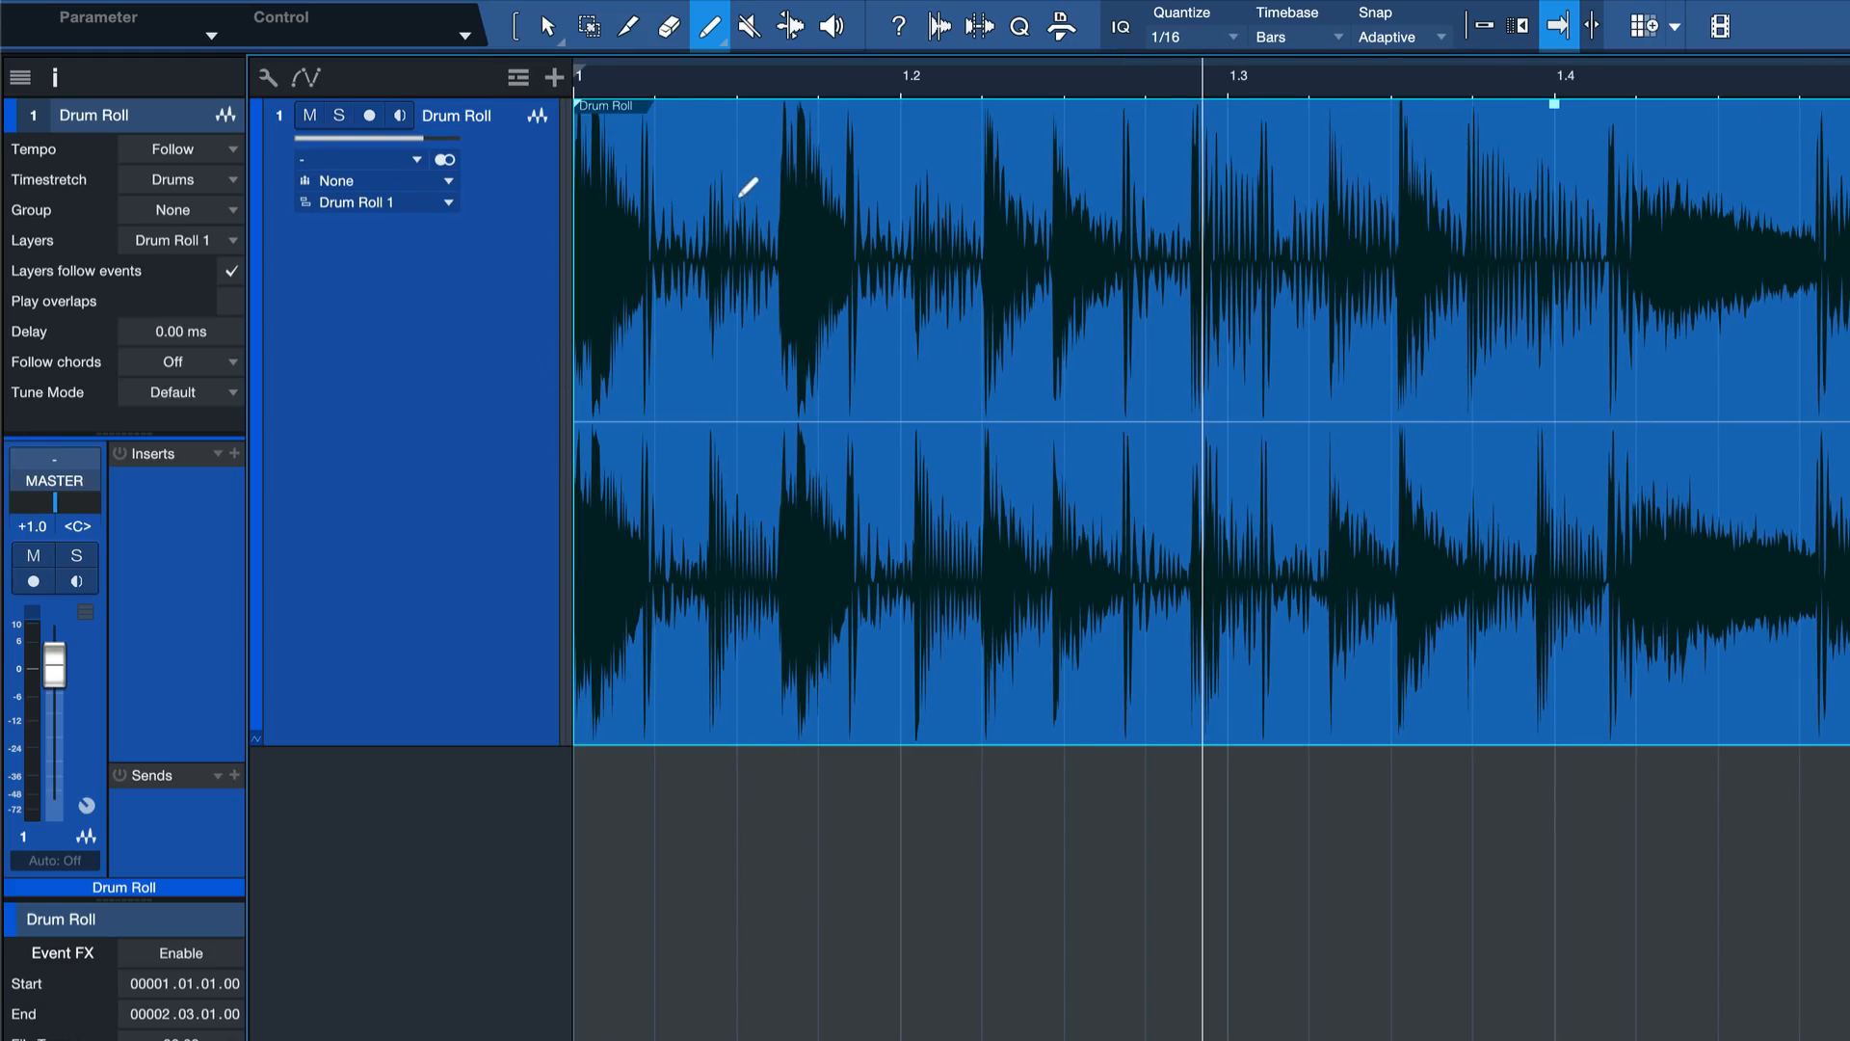
left_click(543, 26)
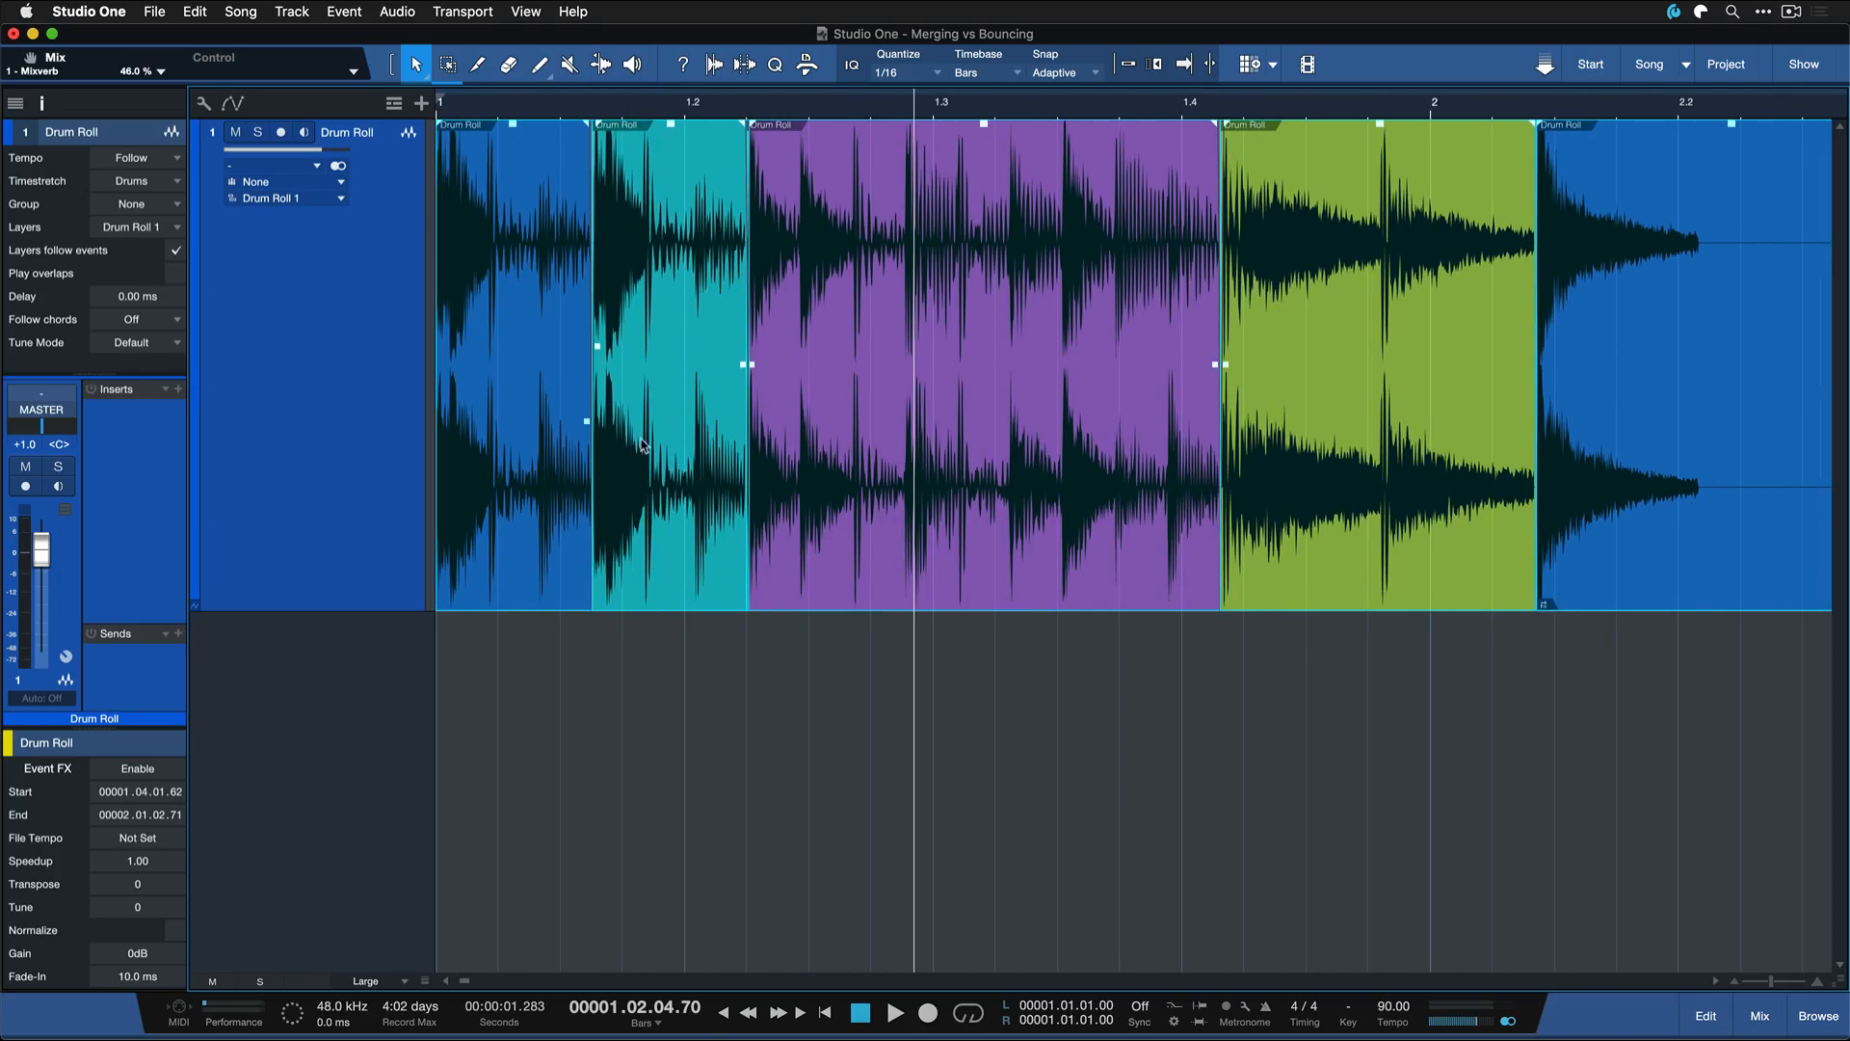
left_click(661, 448)
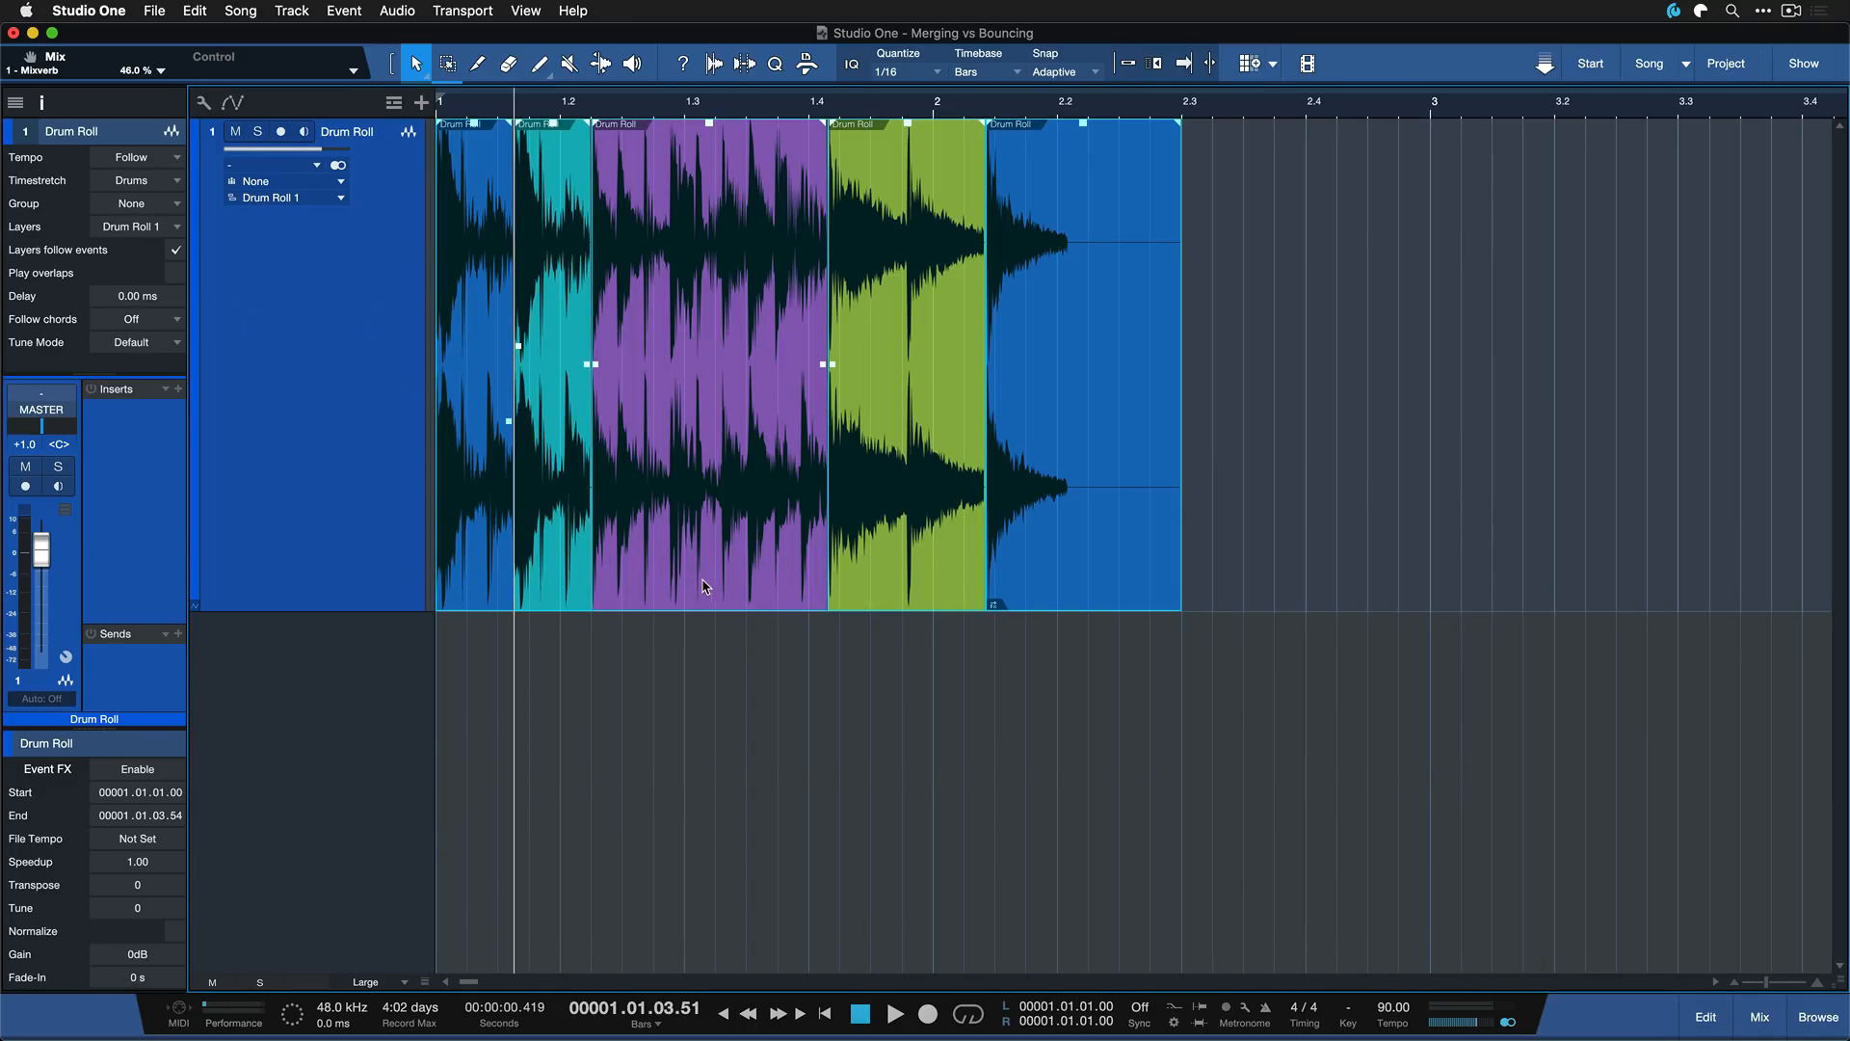
mouse_move(706, 588)
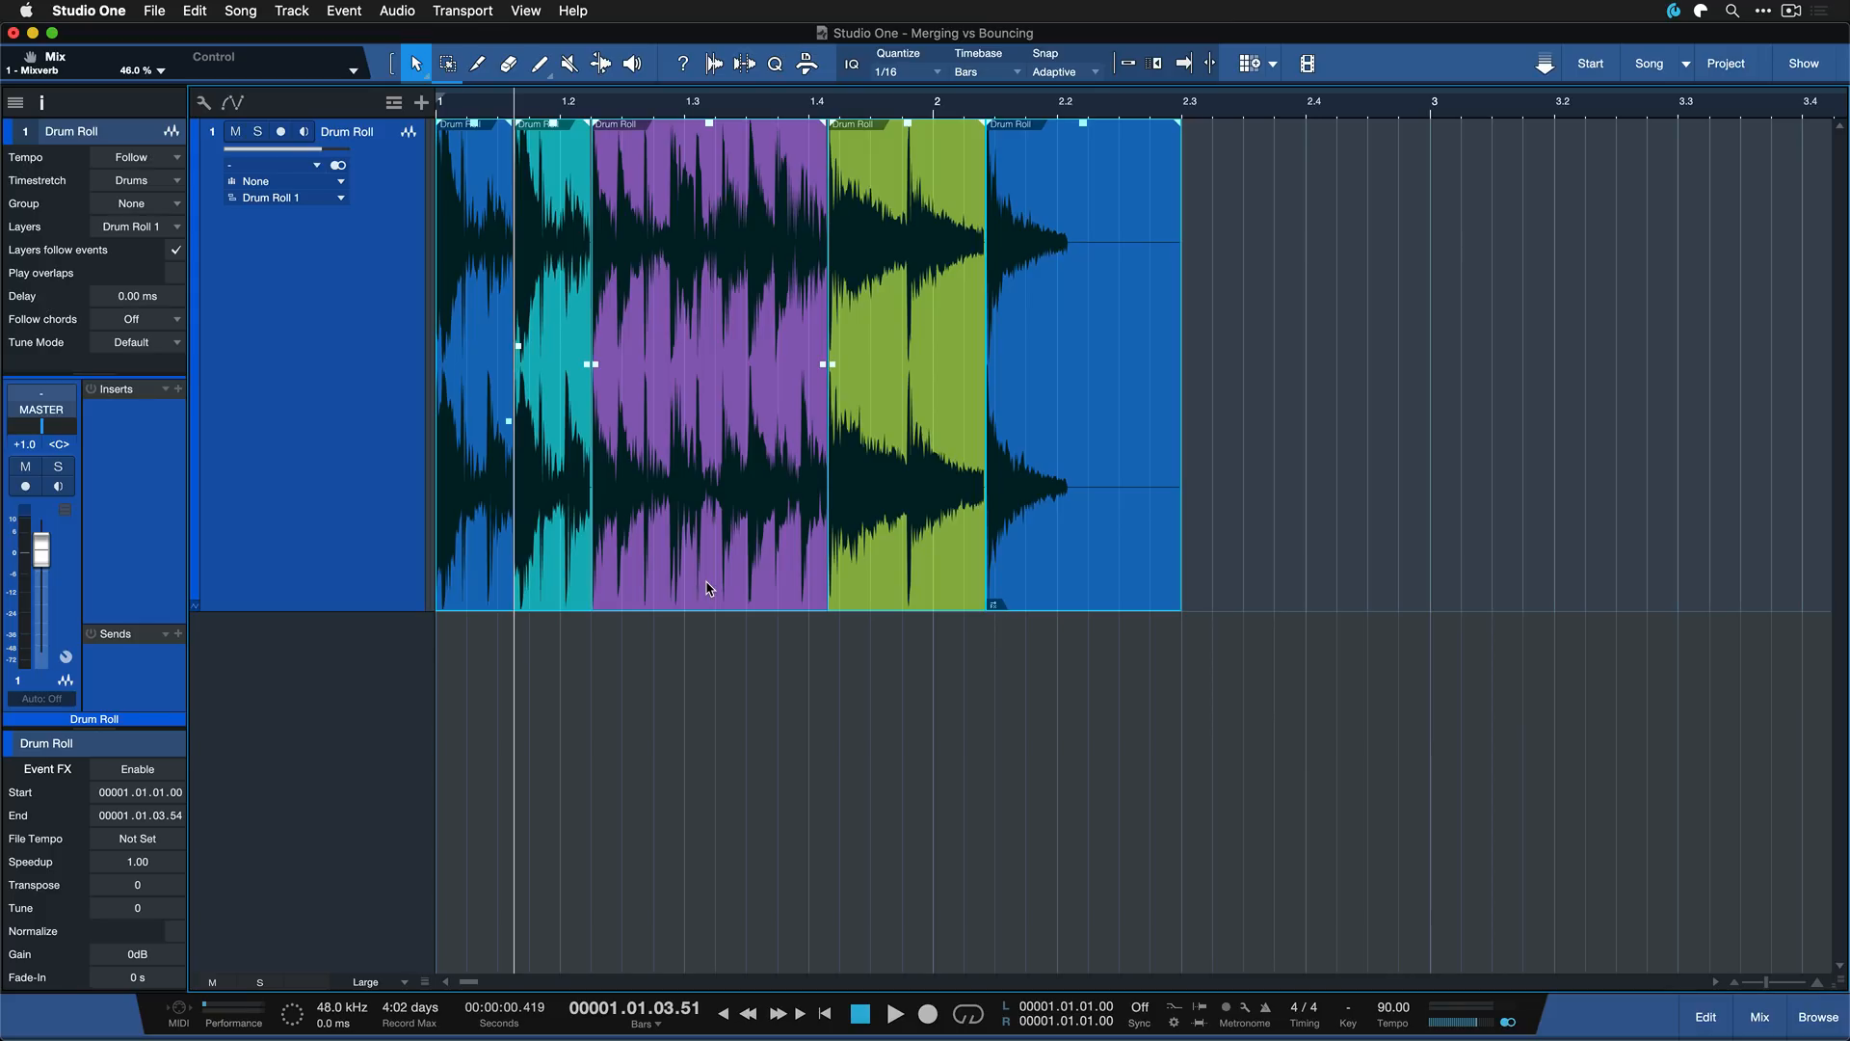
Press G to merge the selected drum roll events into an audio part
key("g")
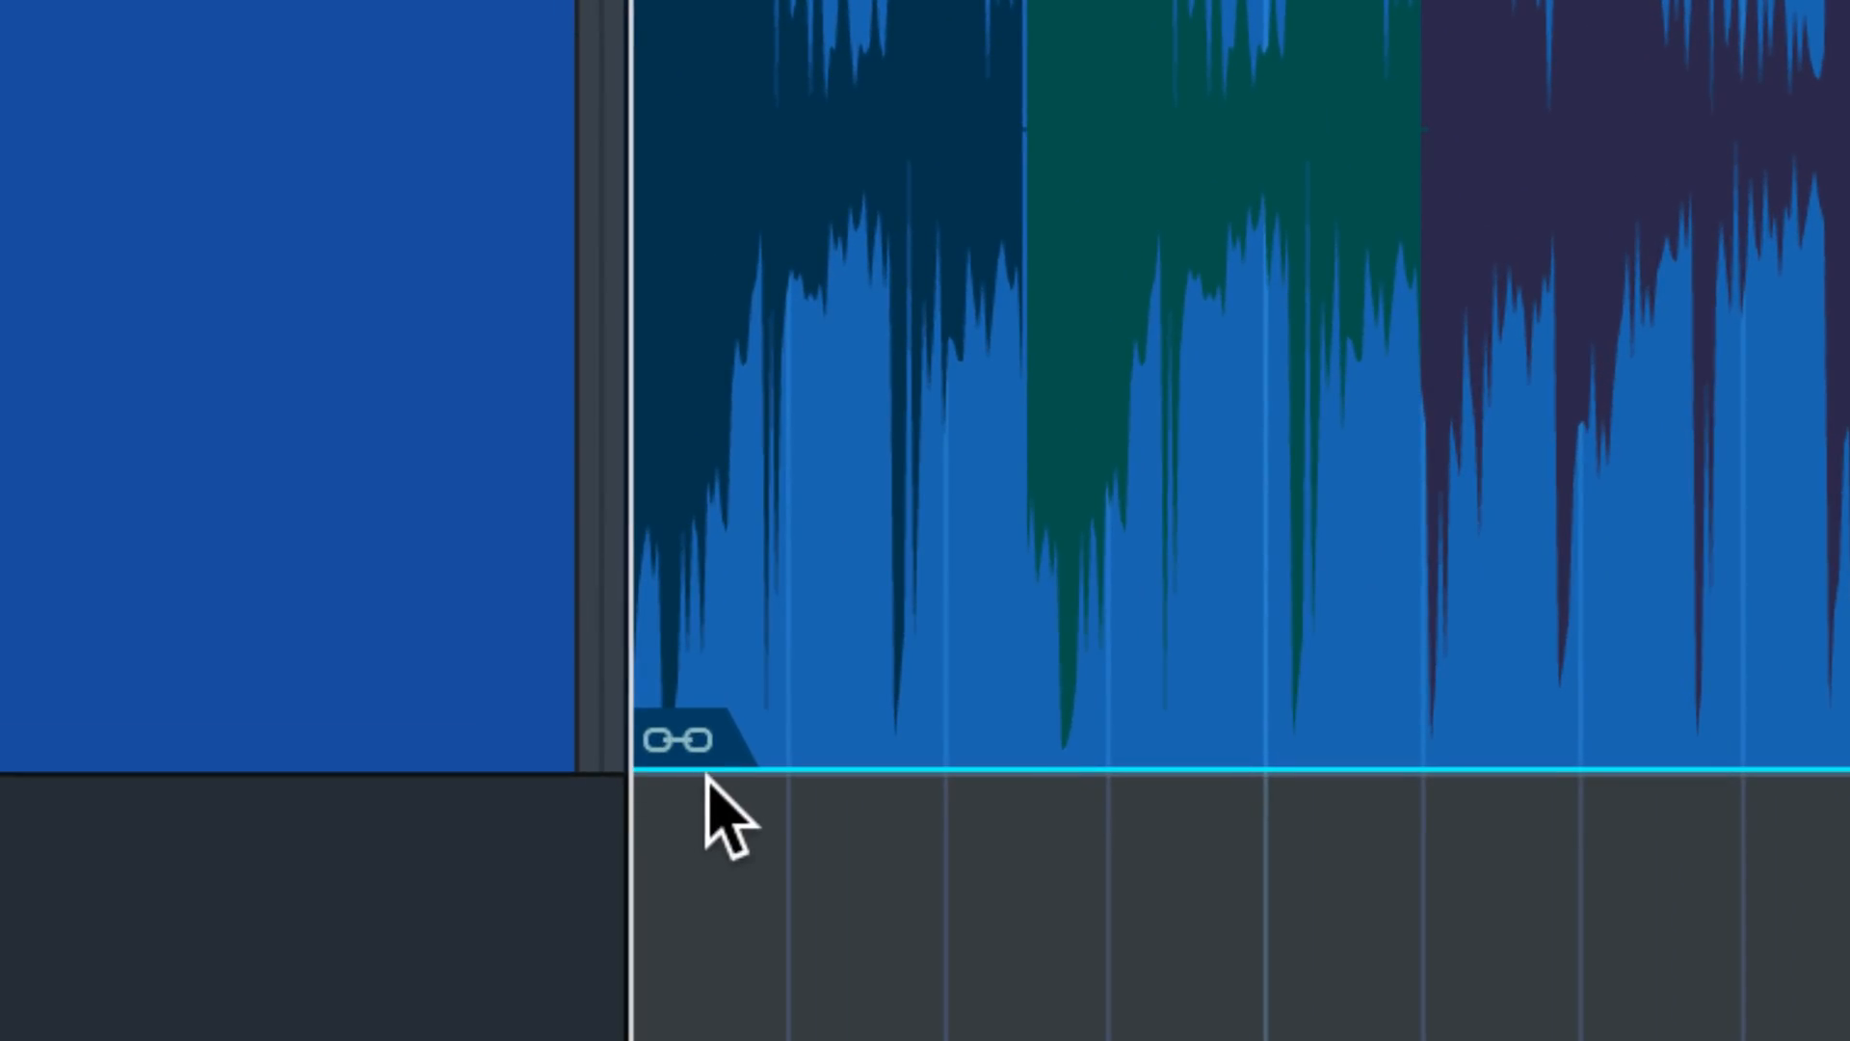
mouse_move(1309, 284)
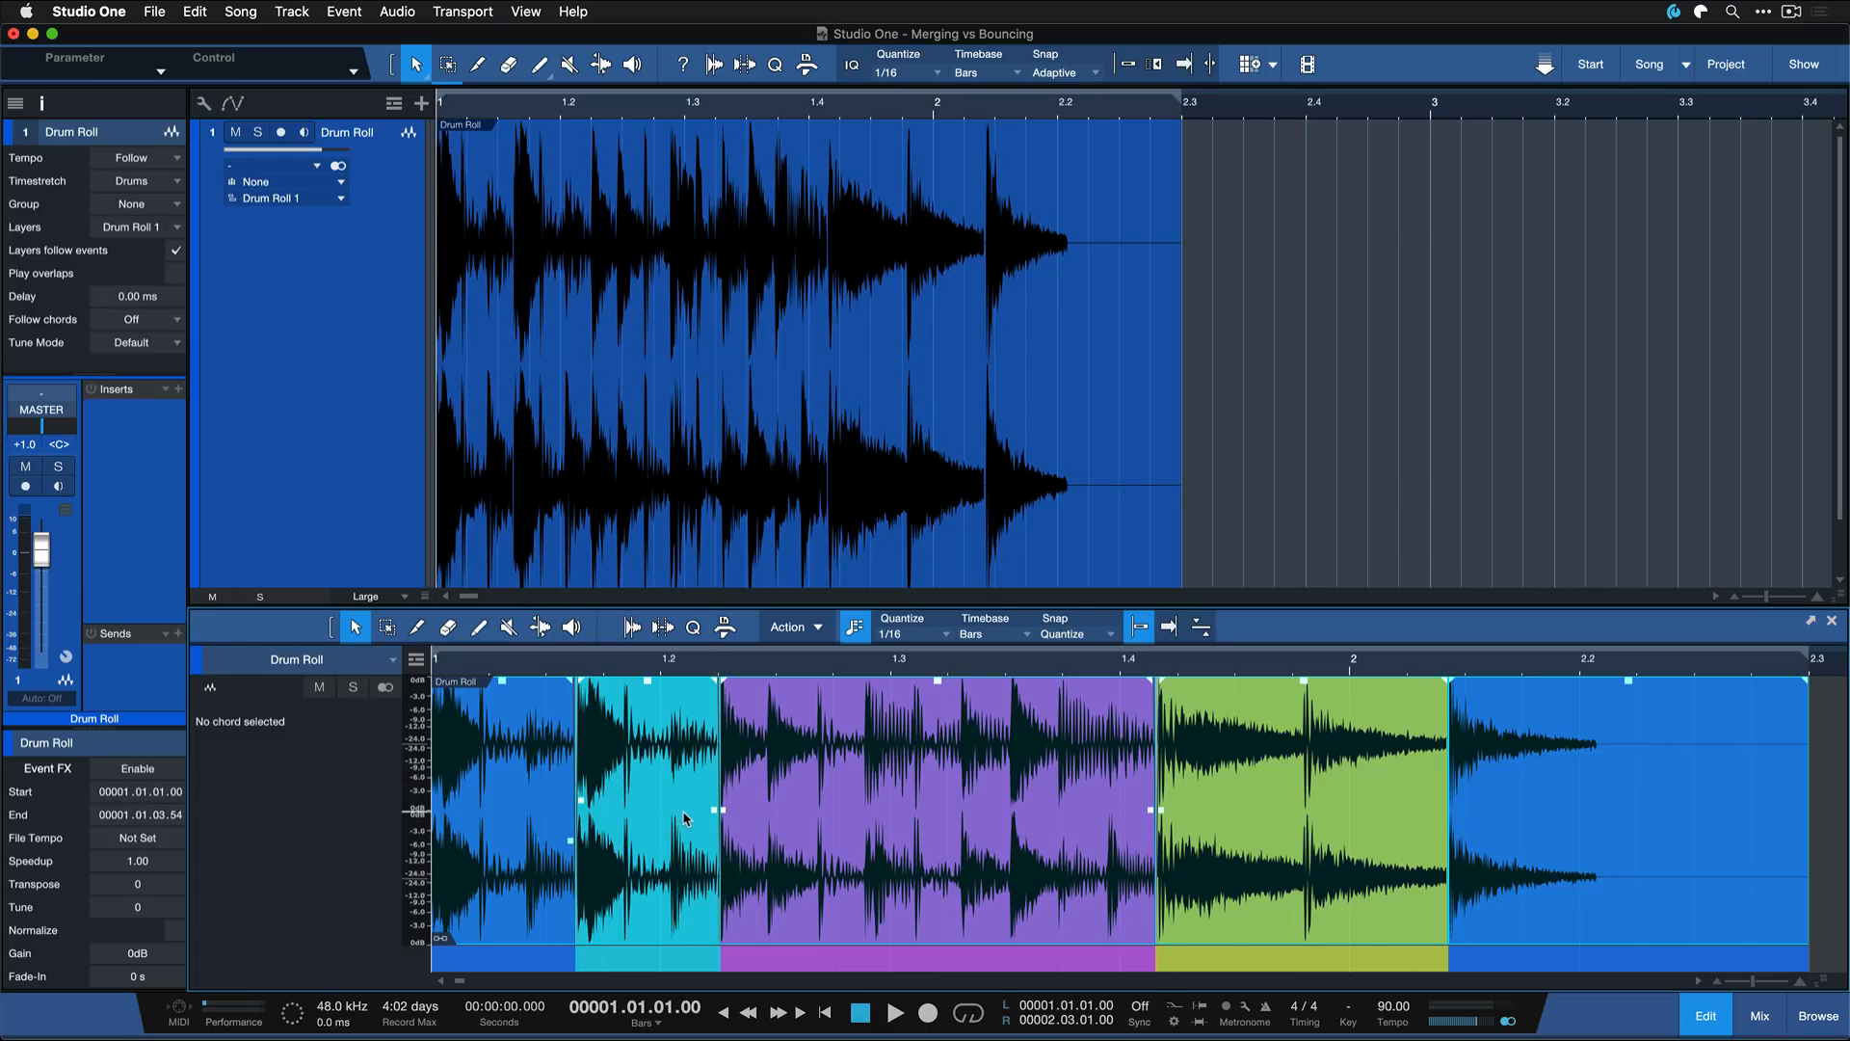
mouse_move(566, 738)
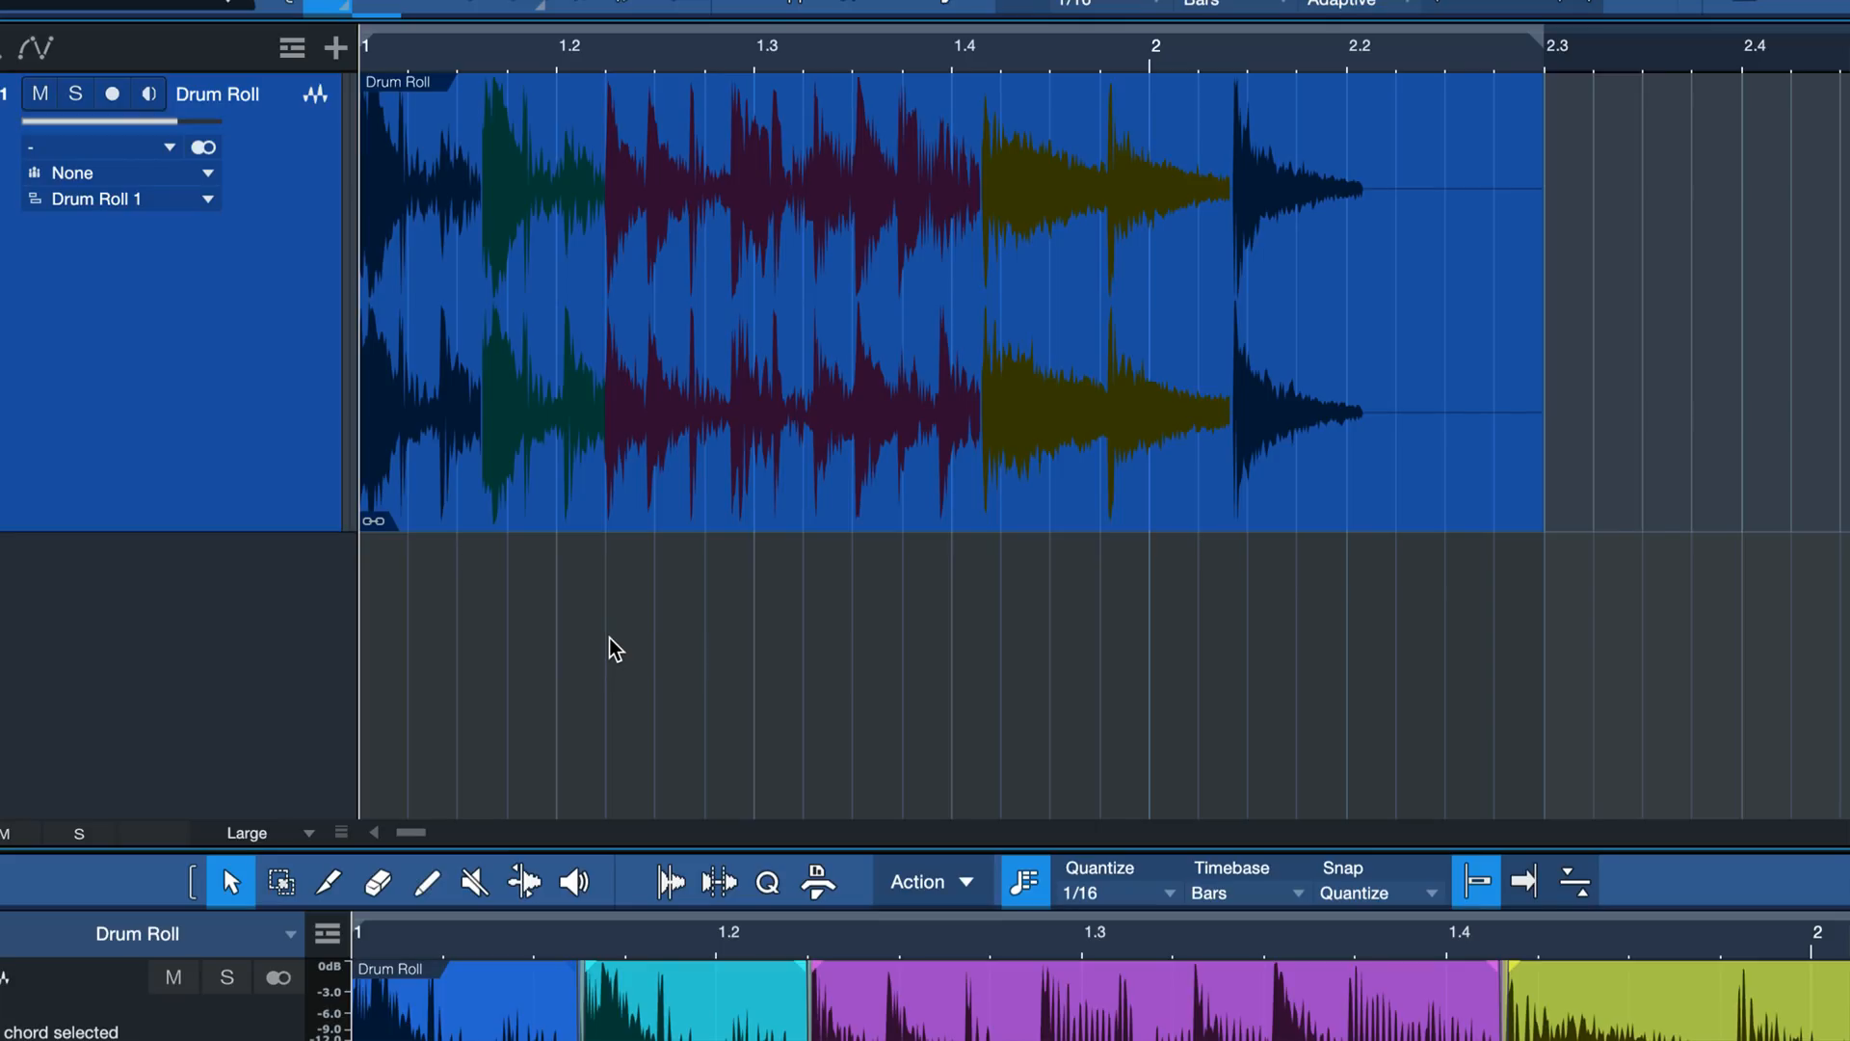
right_click(555, 425)
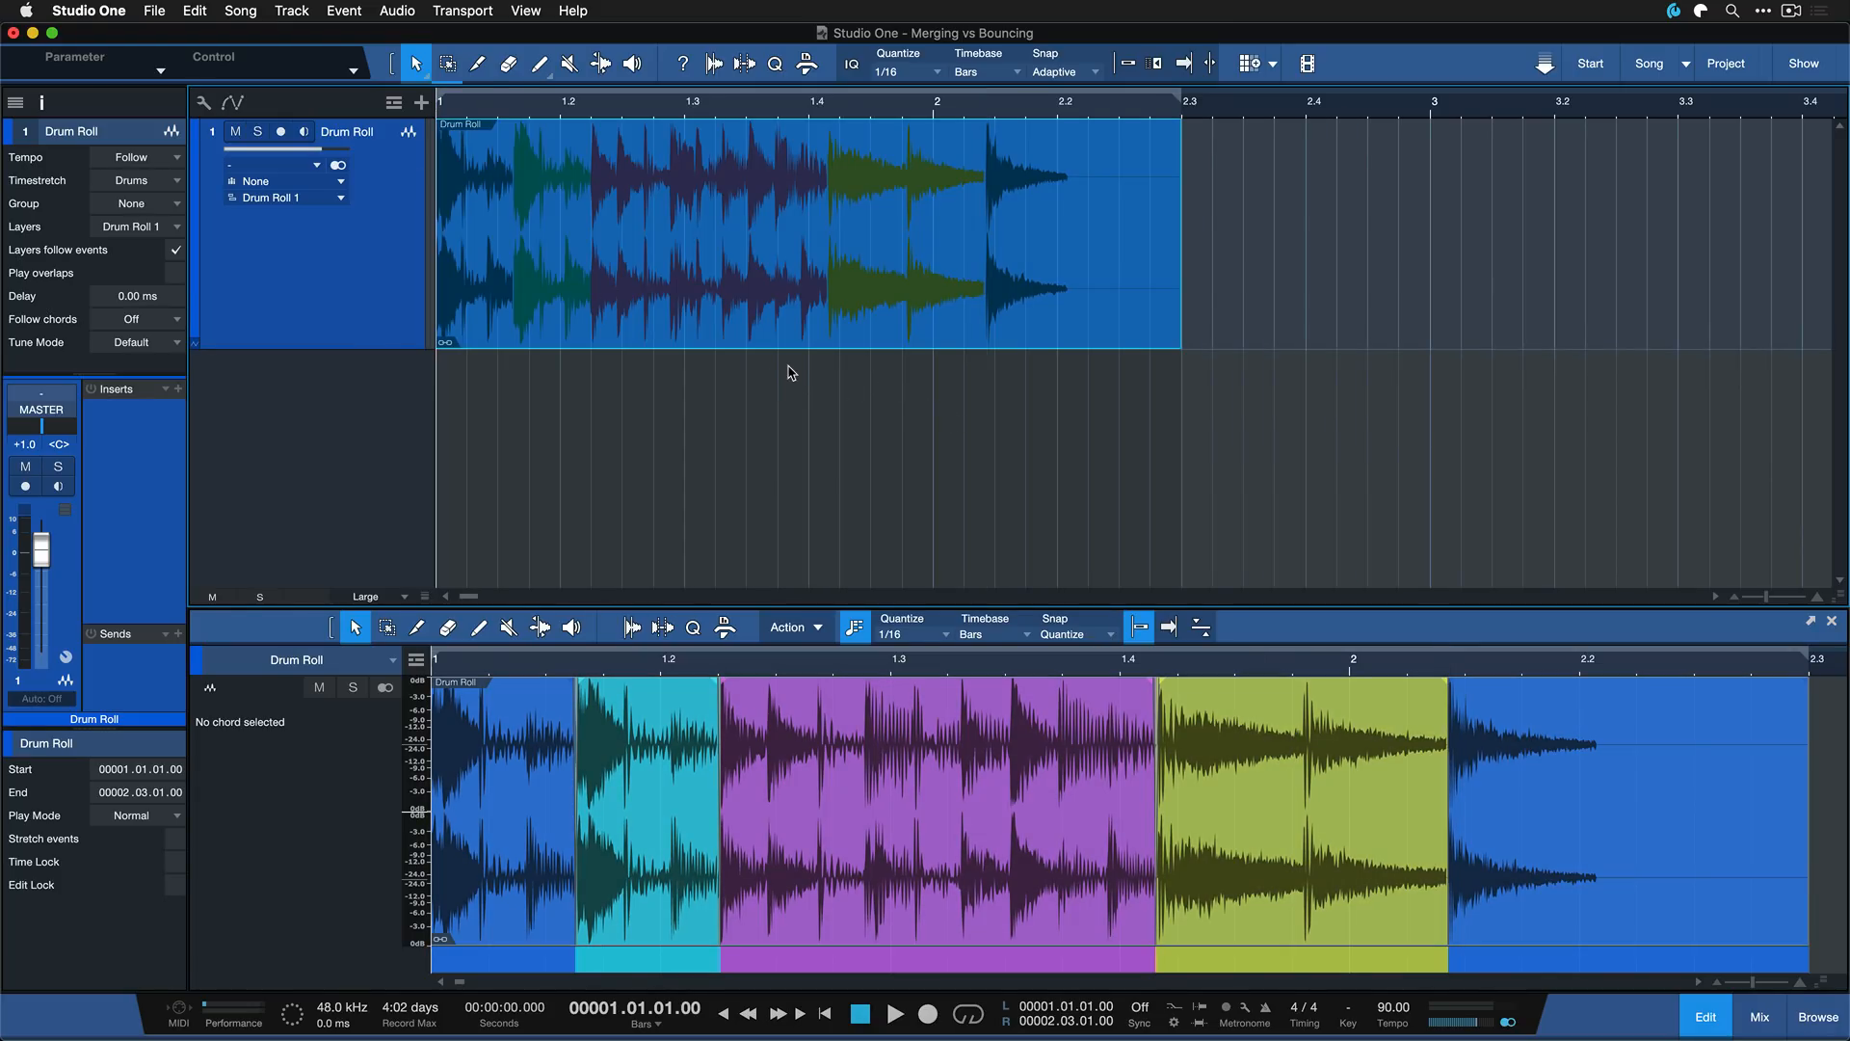
mouse_move(765, 349)
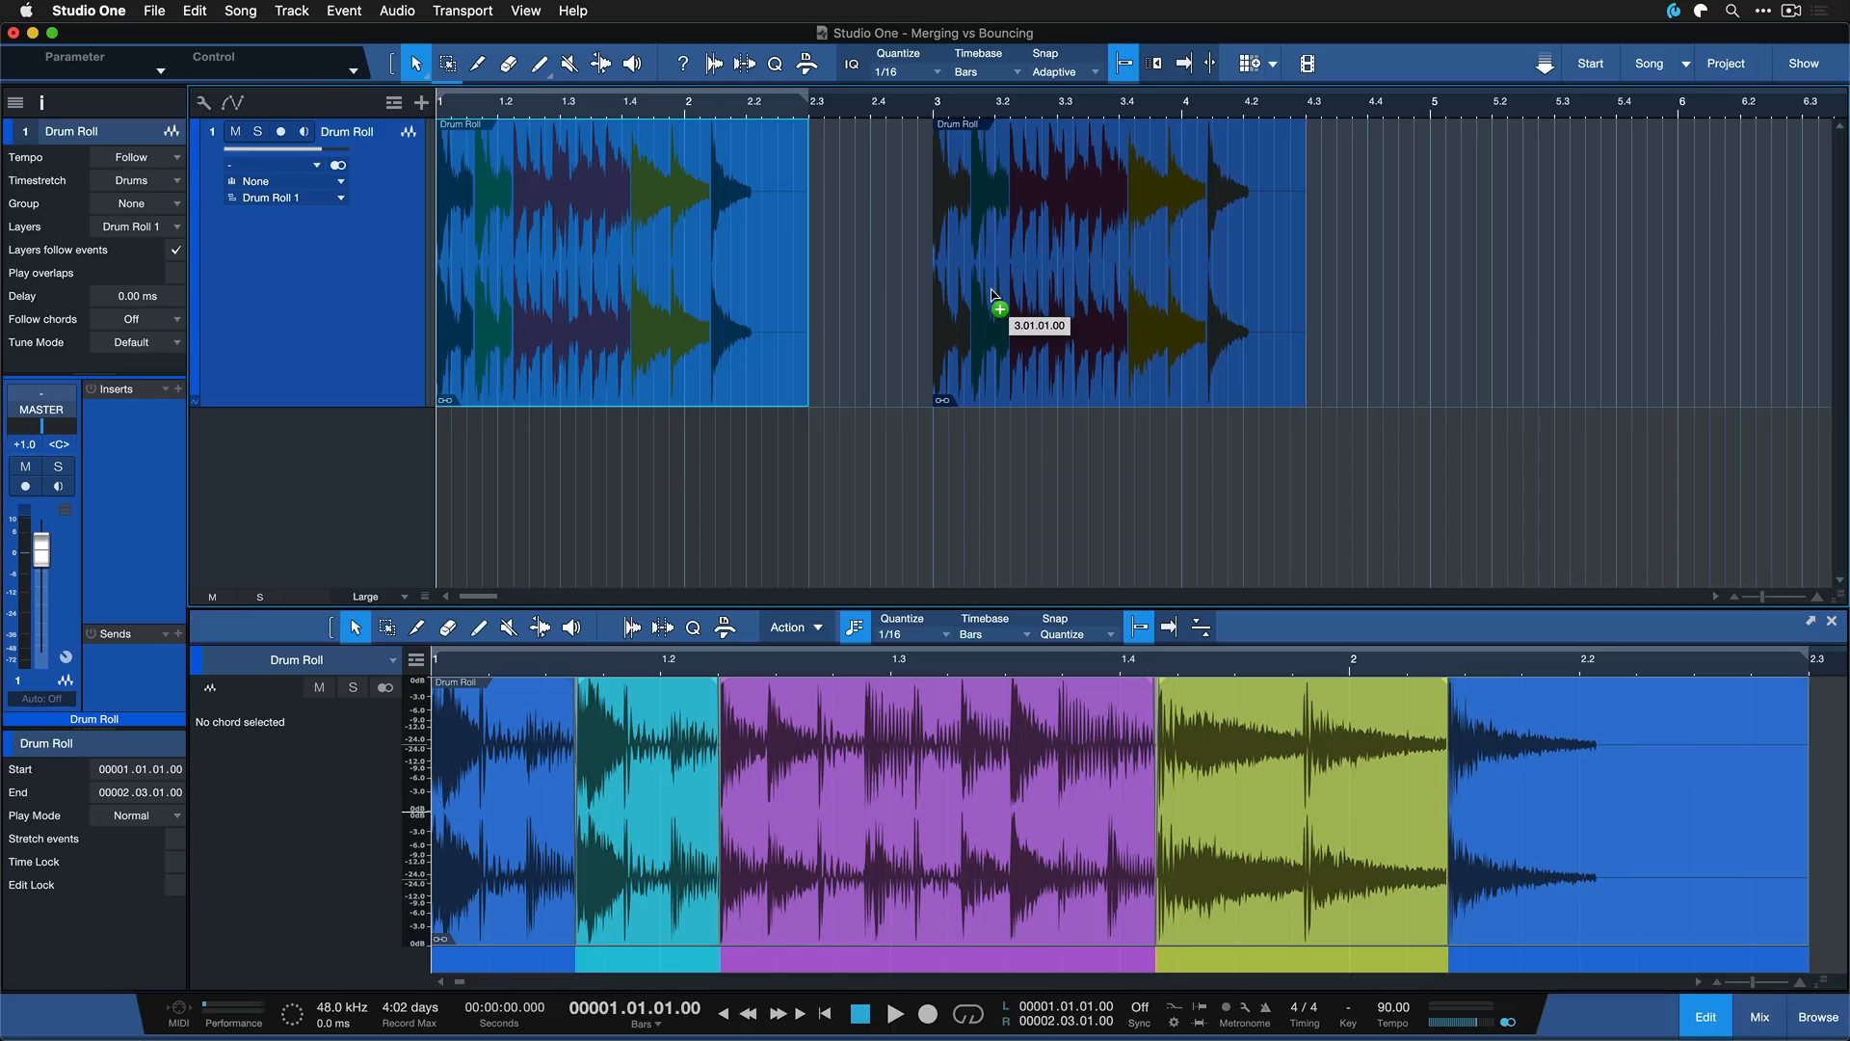
Drop a Cmd-held shared copy of the drum roll part at bar 3
key("cmd")
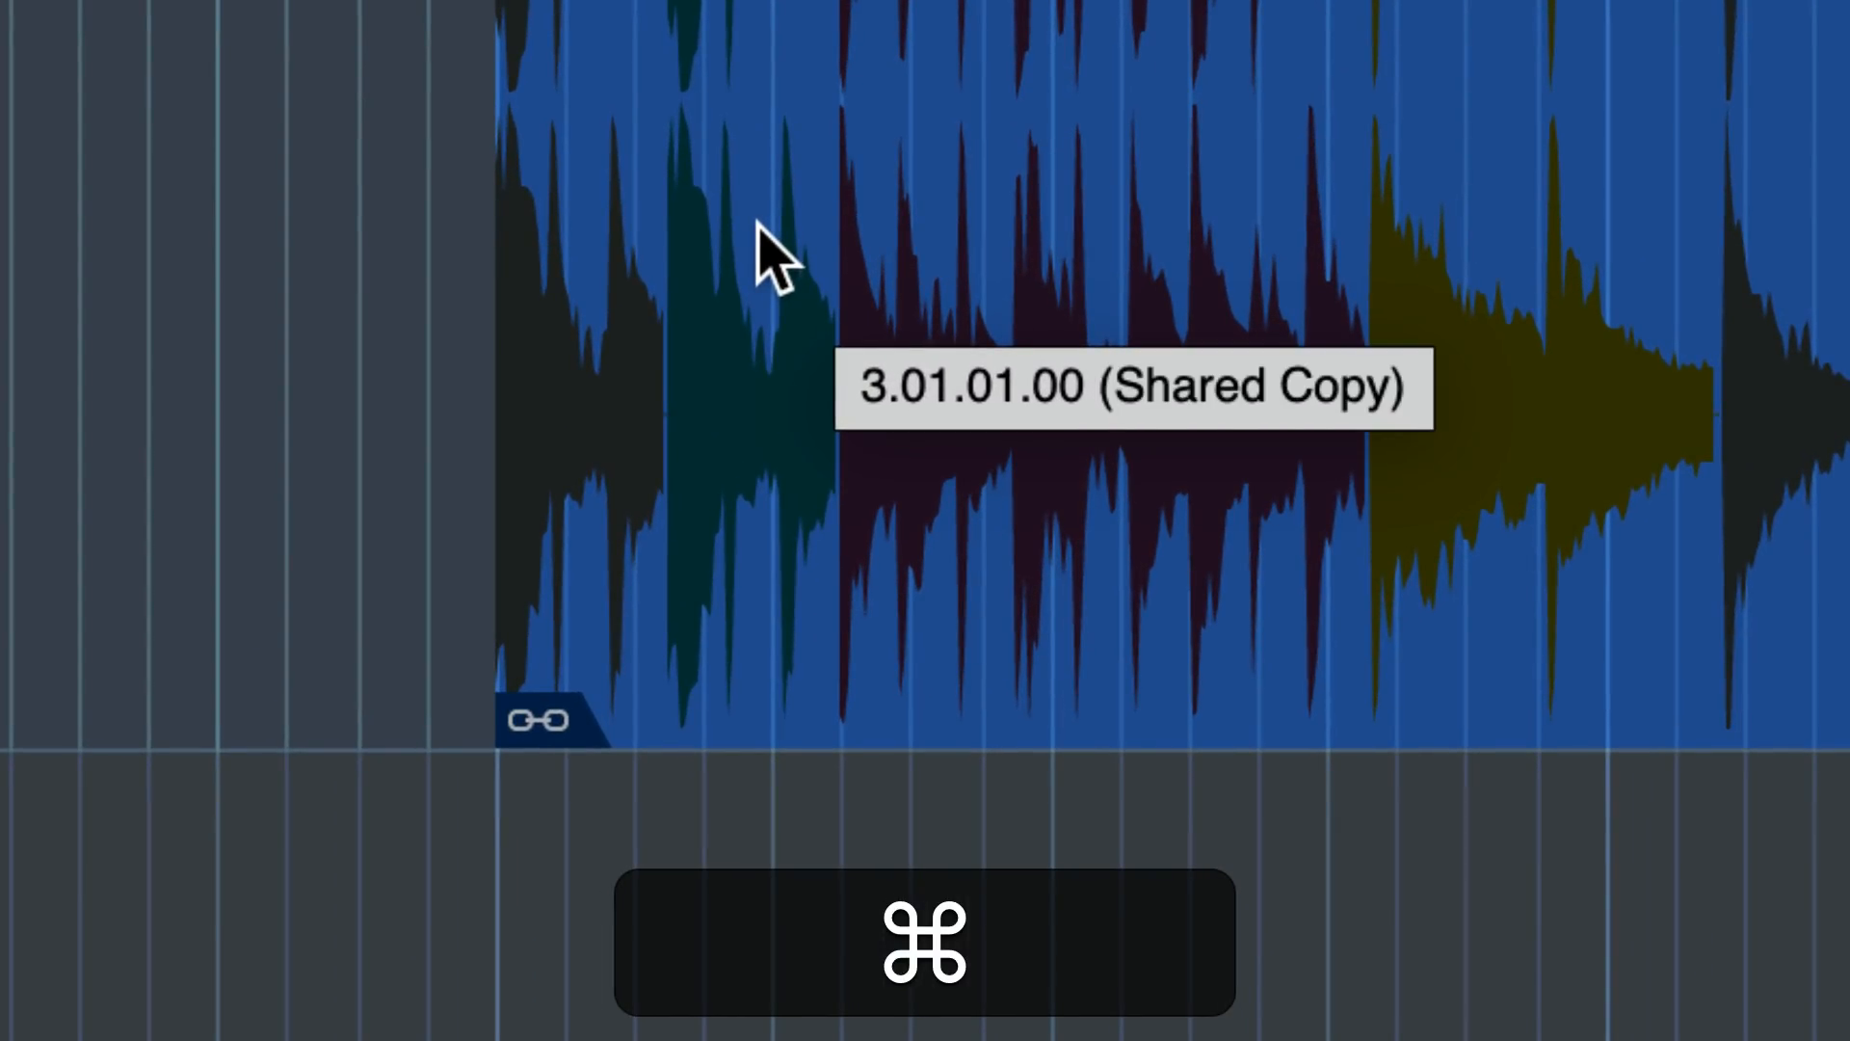
left_click(777, 260)
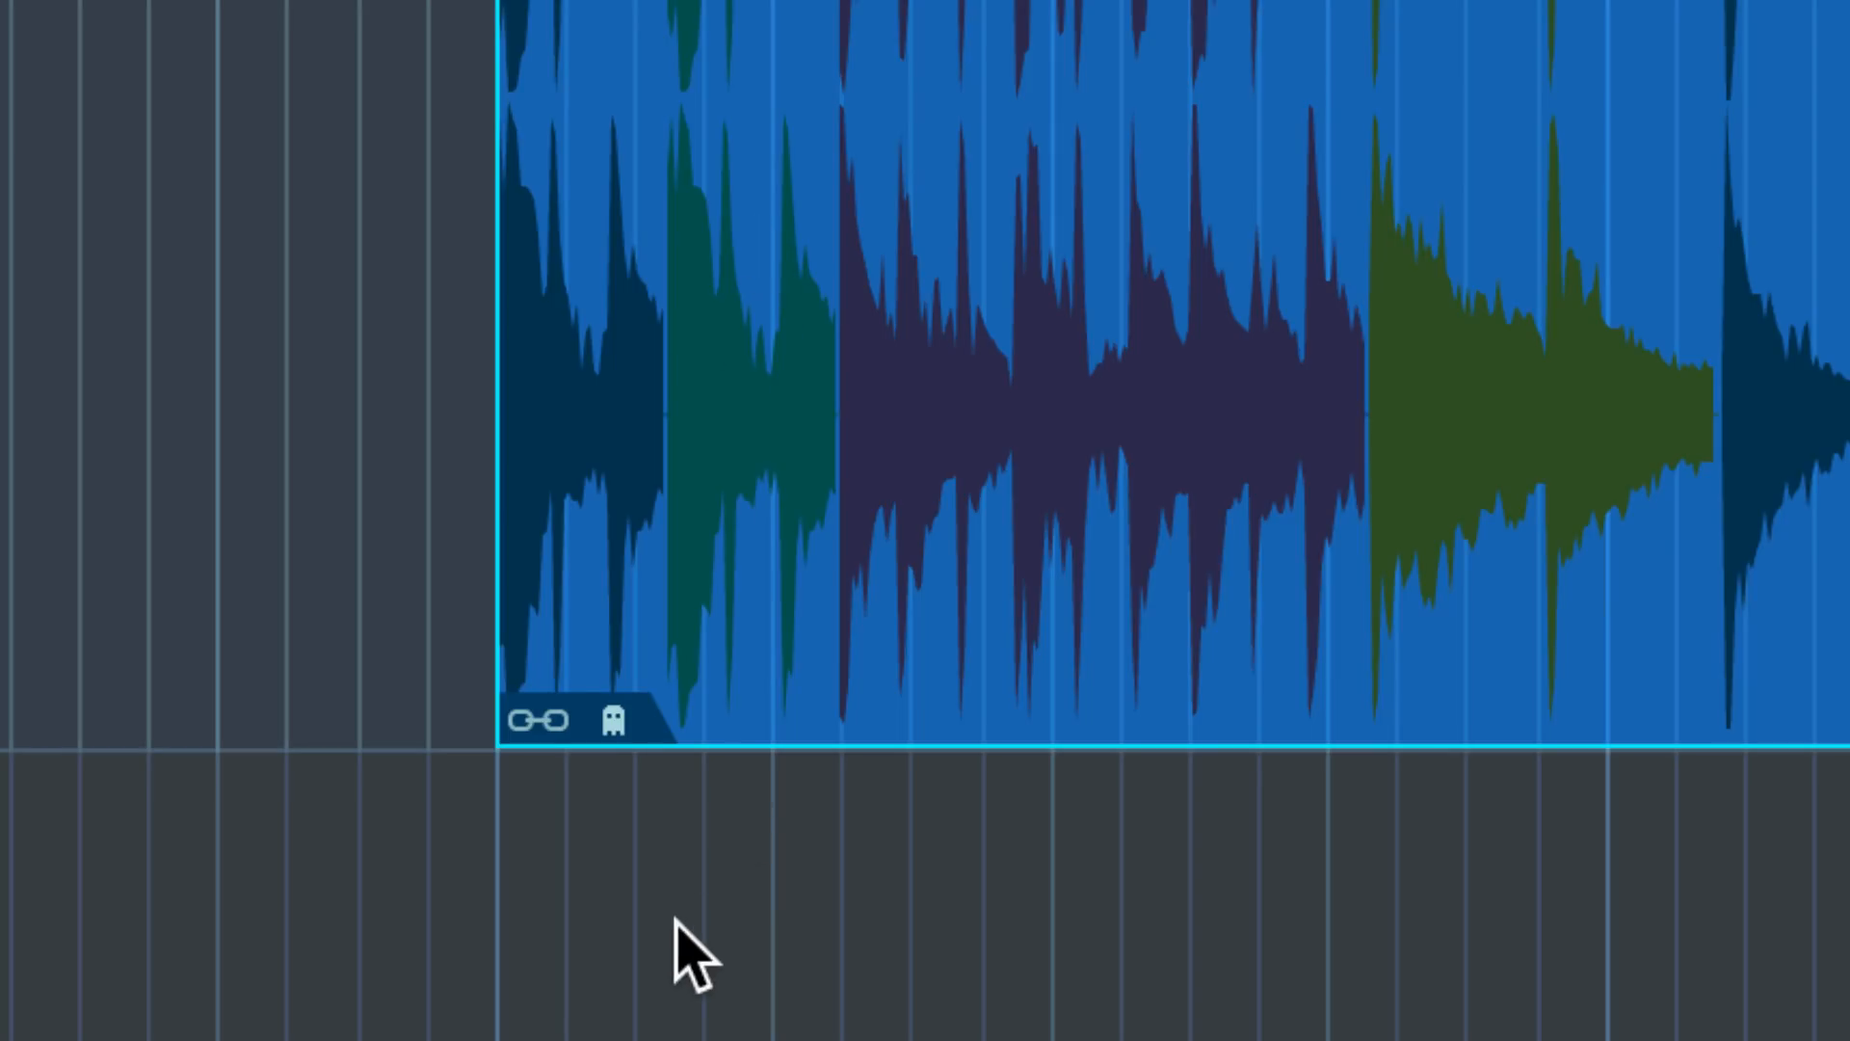
mouse_move(613, 802)
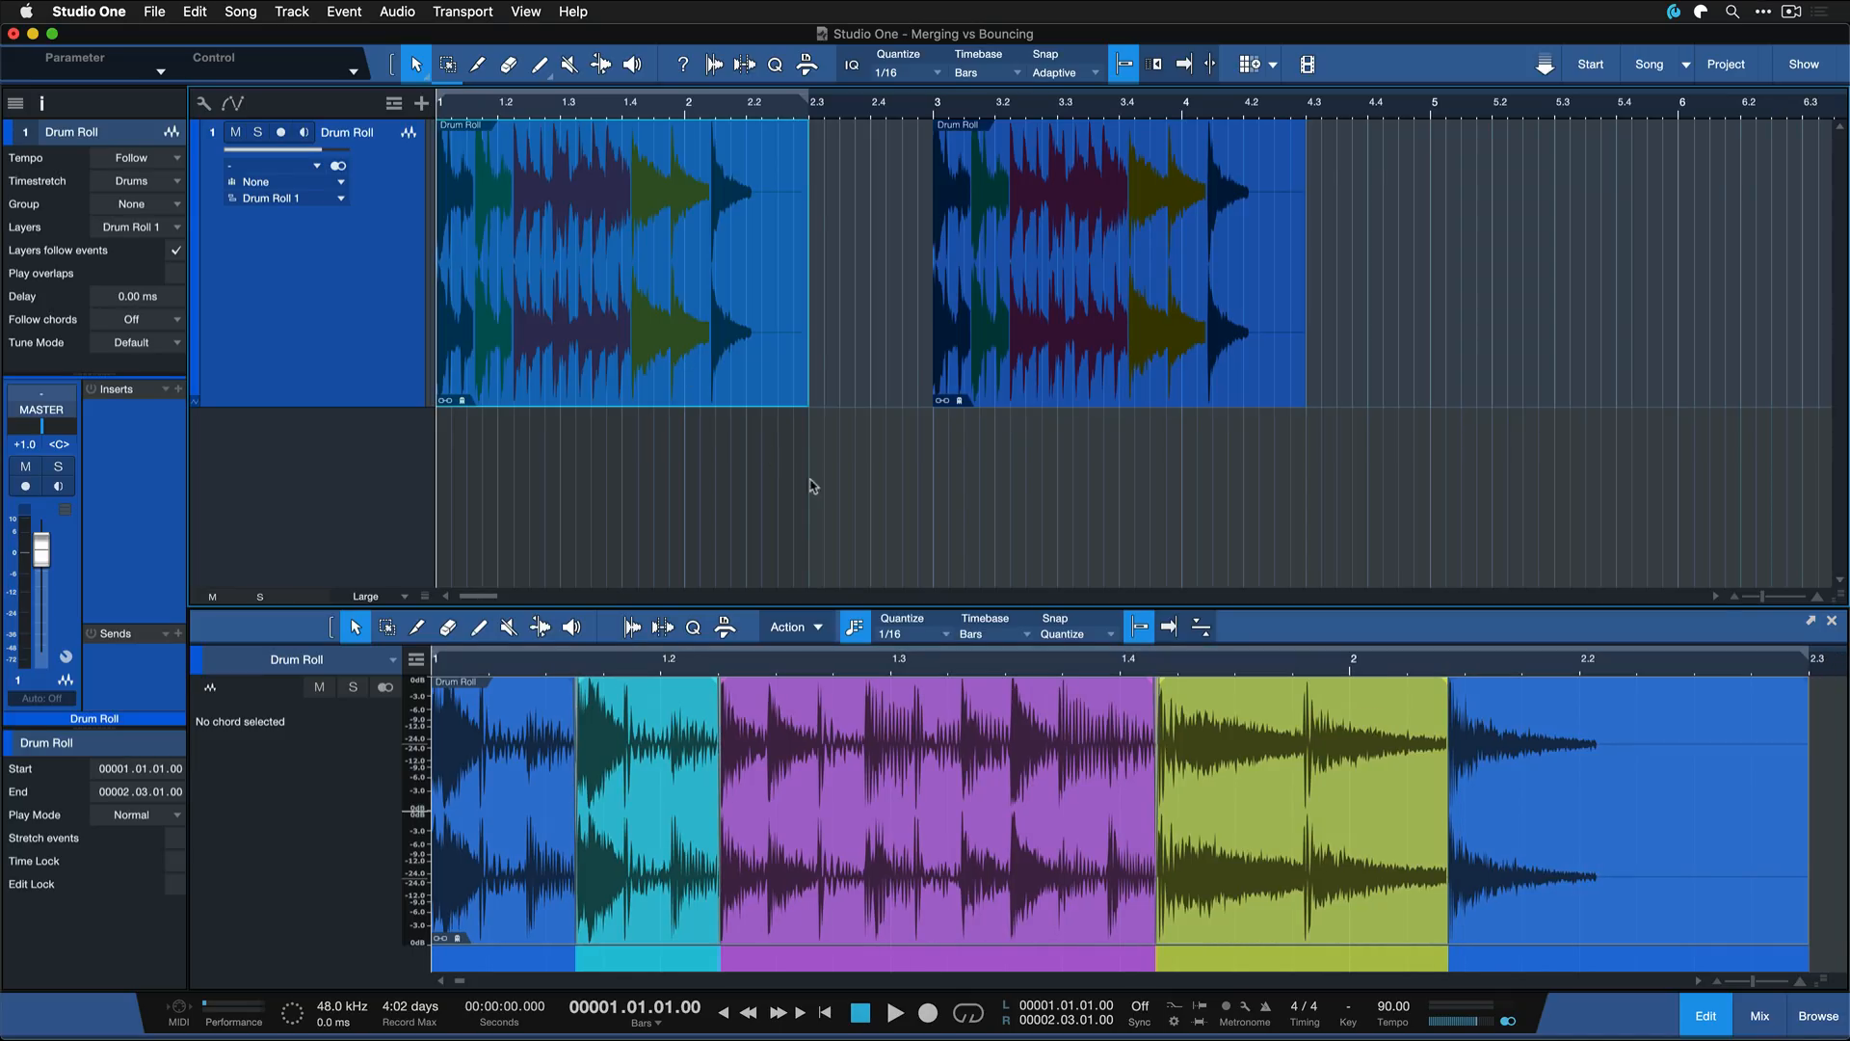
left_click(931, 815)
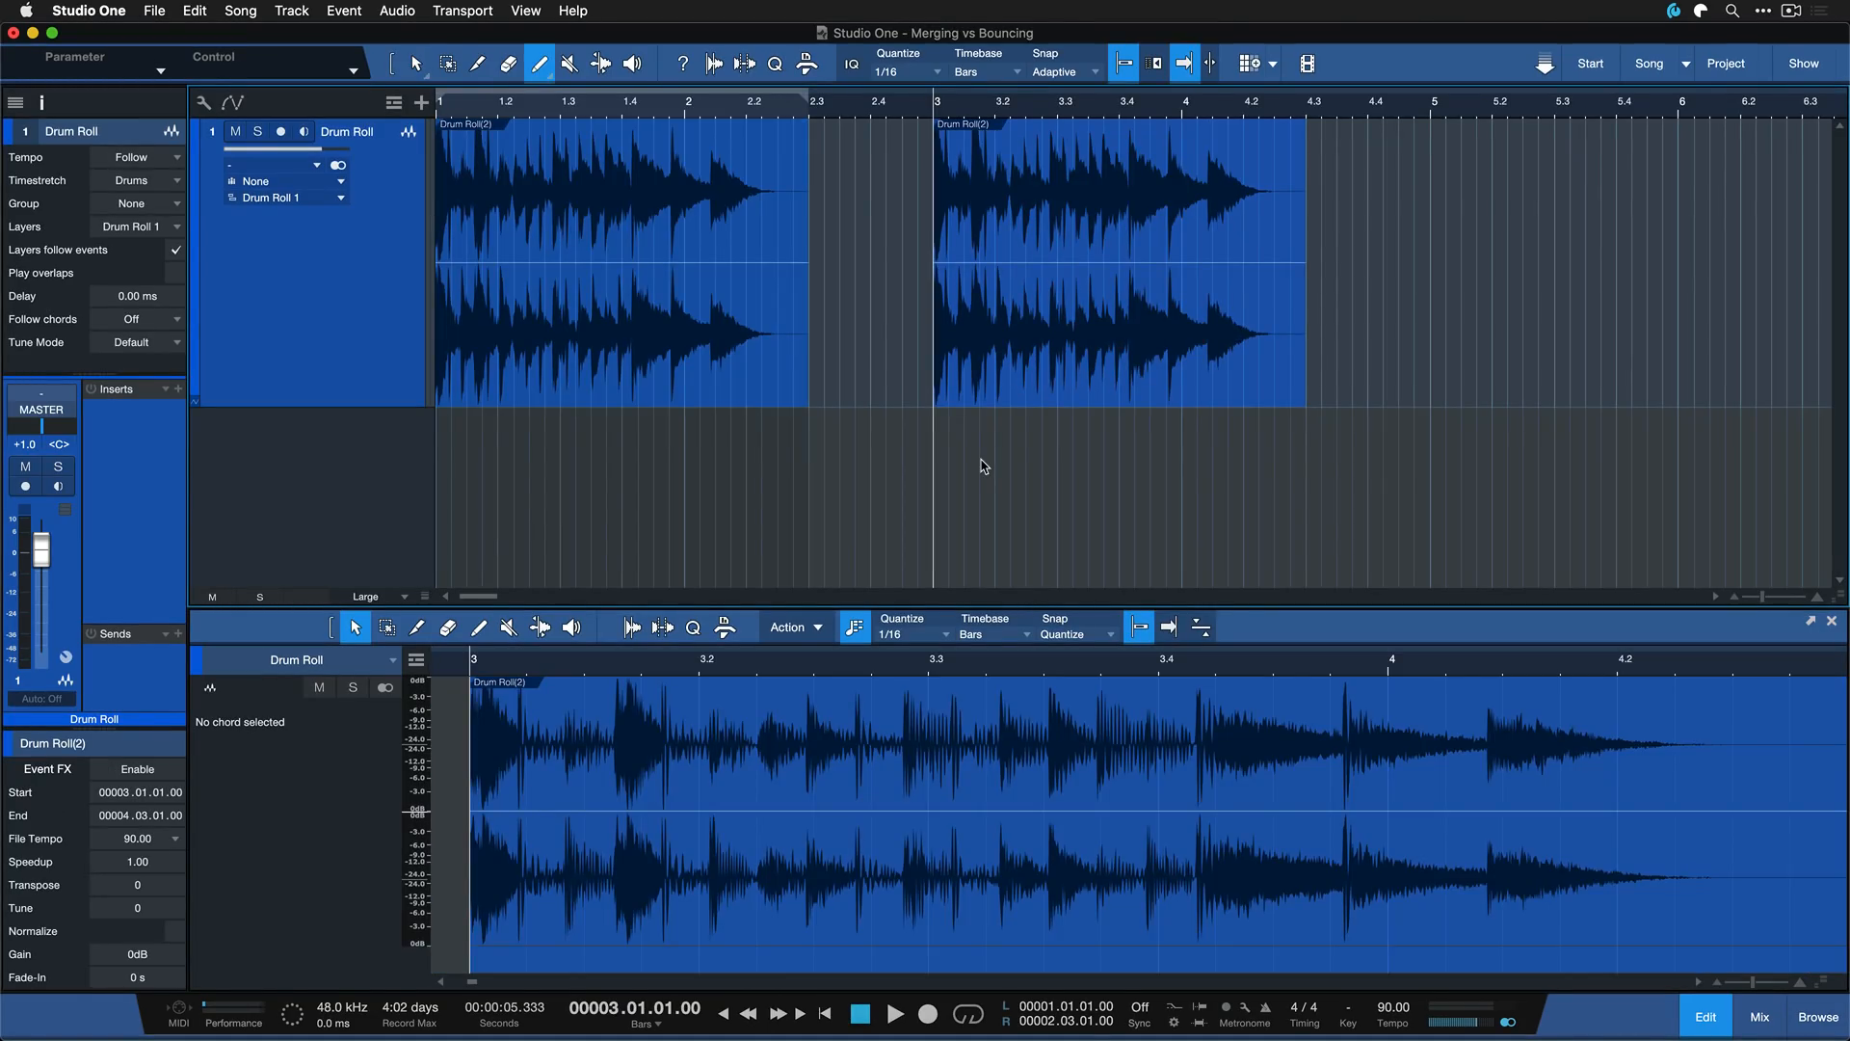
mouse_move(688, 302)
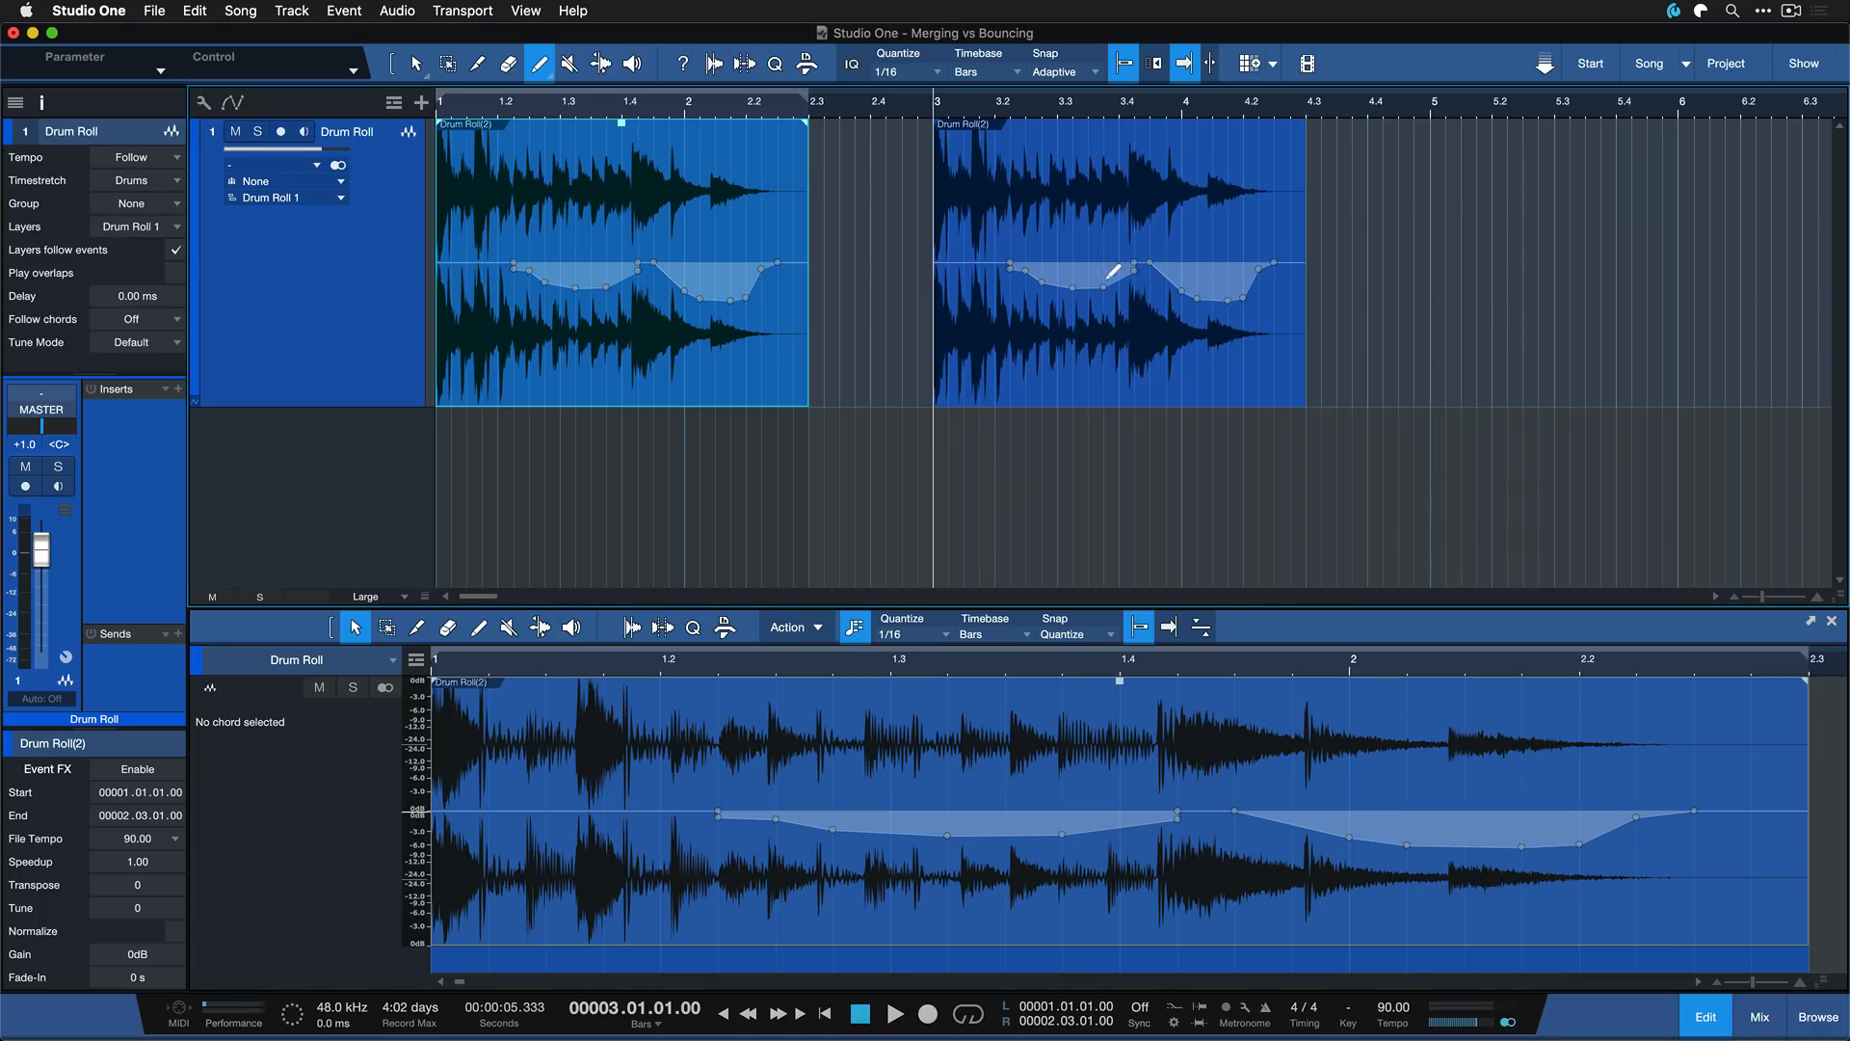
mouse_move(953, 305)
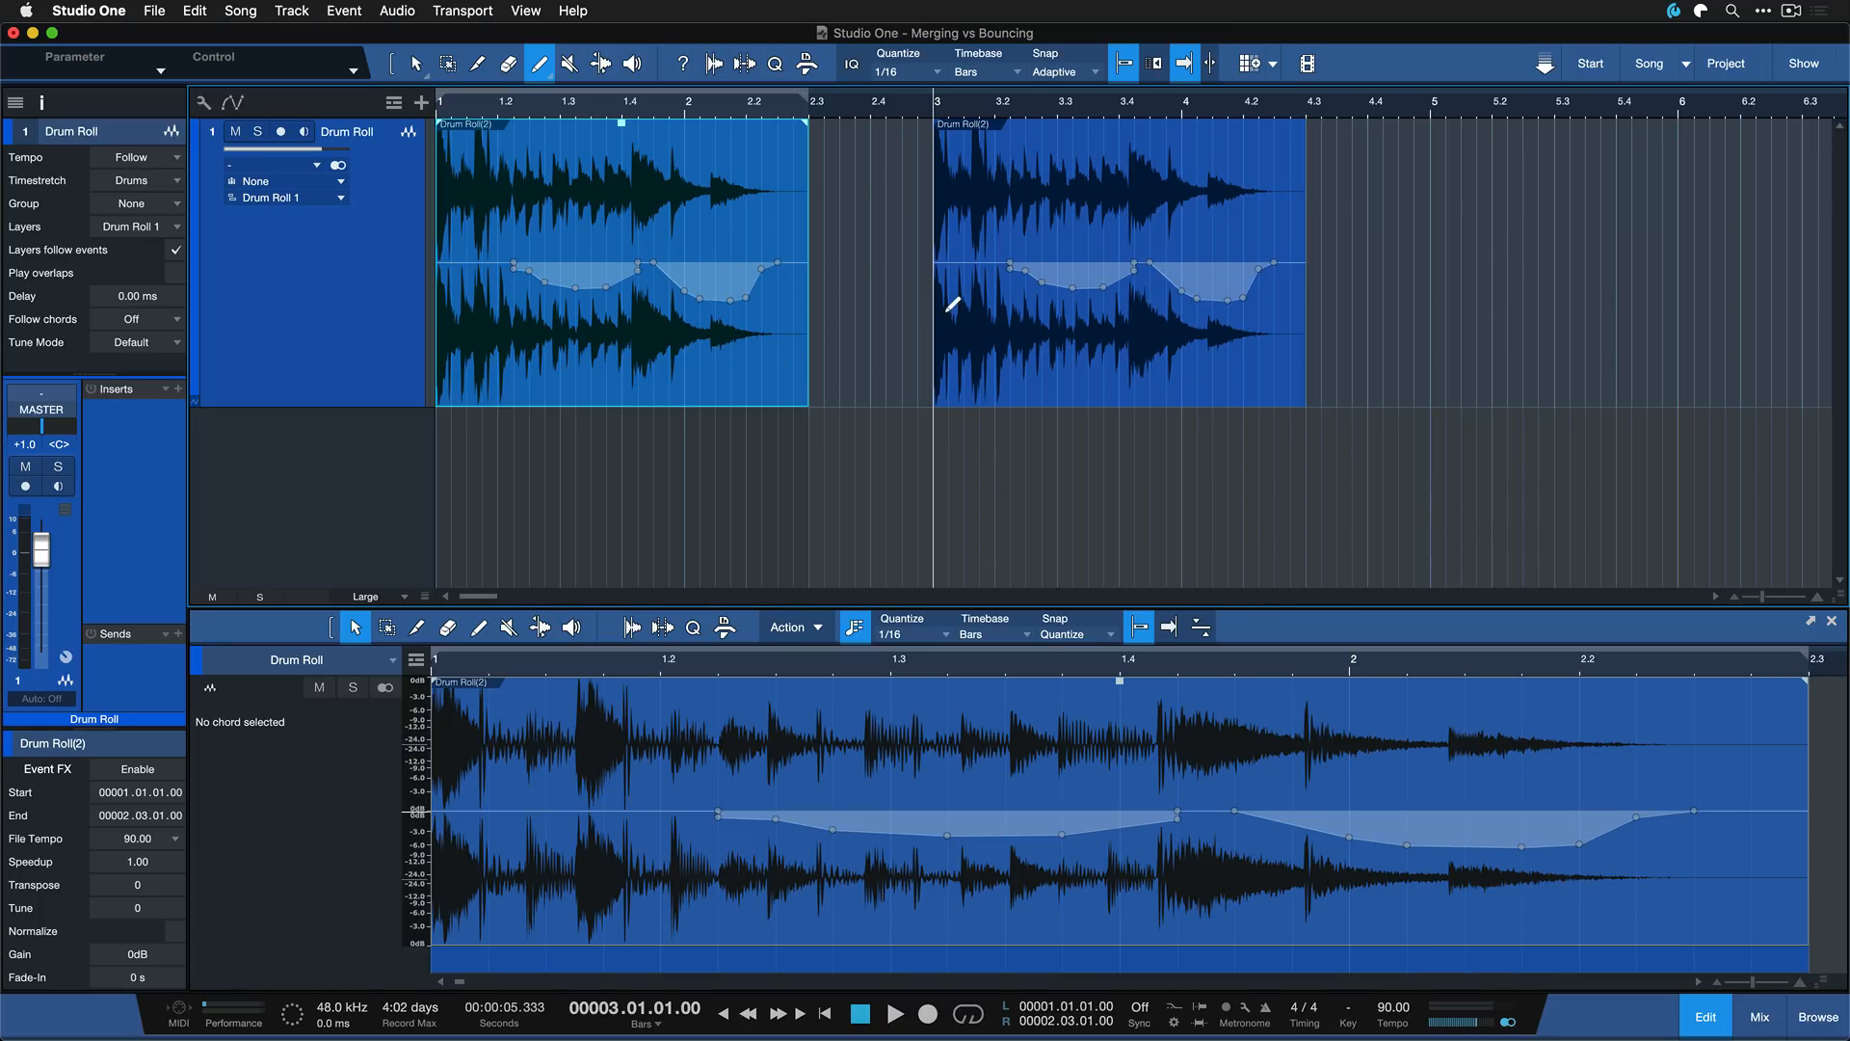
mouse_move(859, 251)
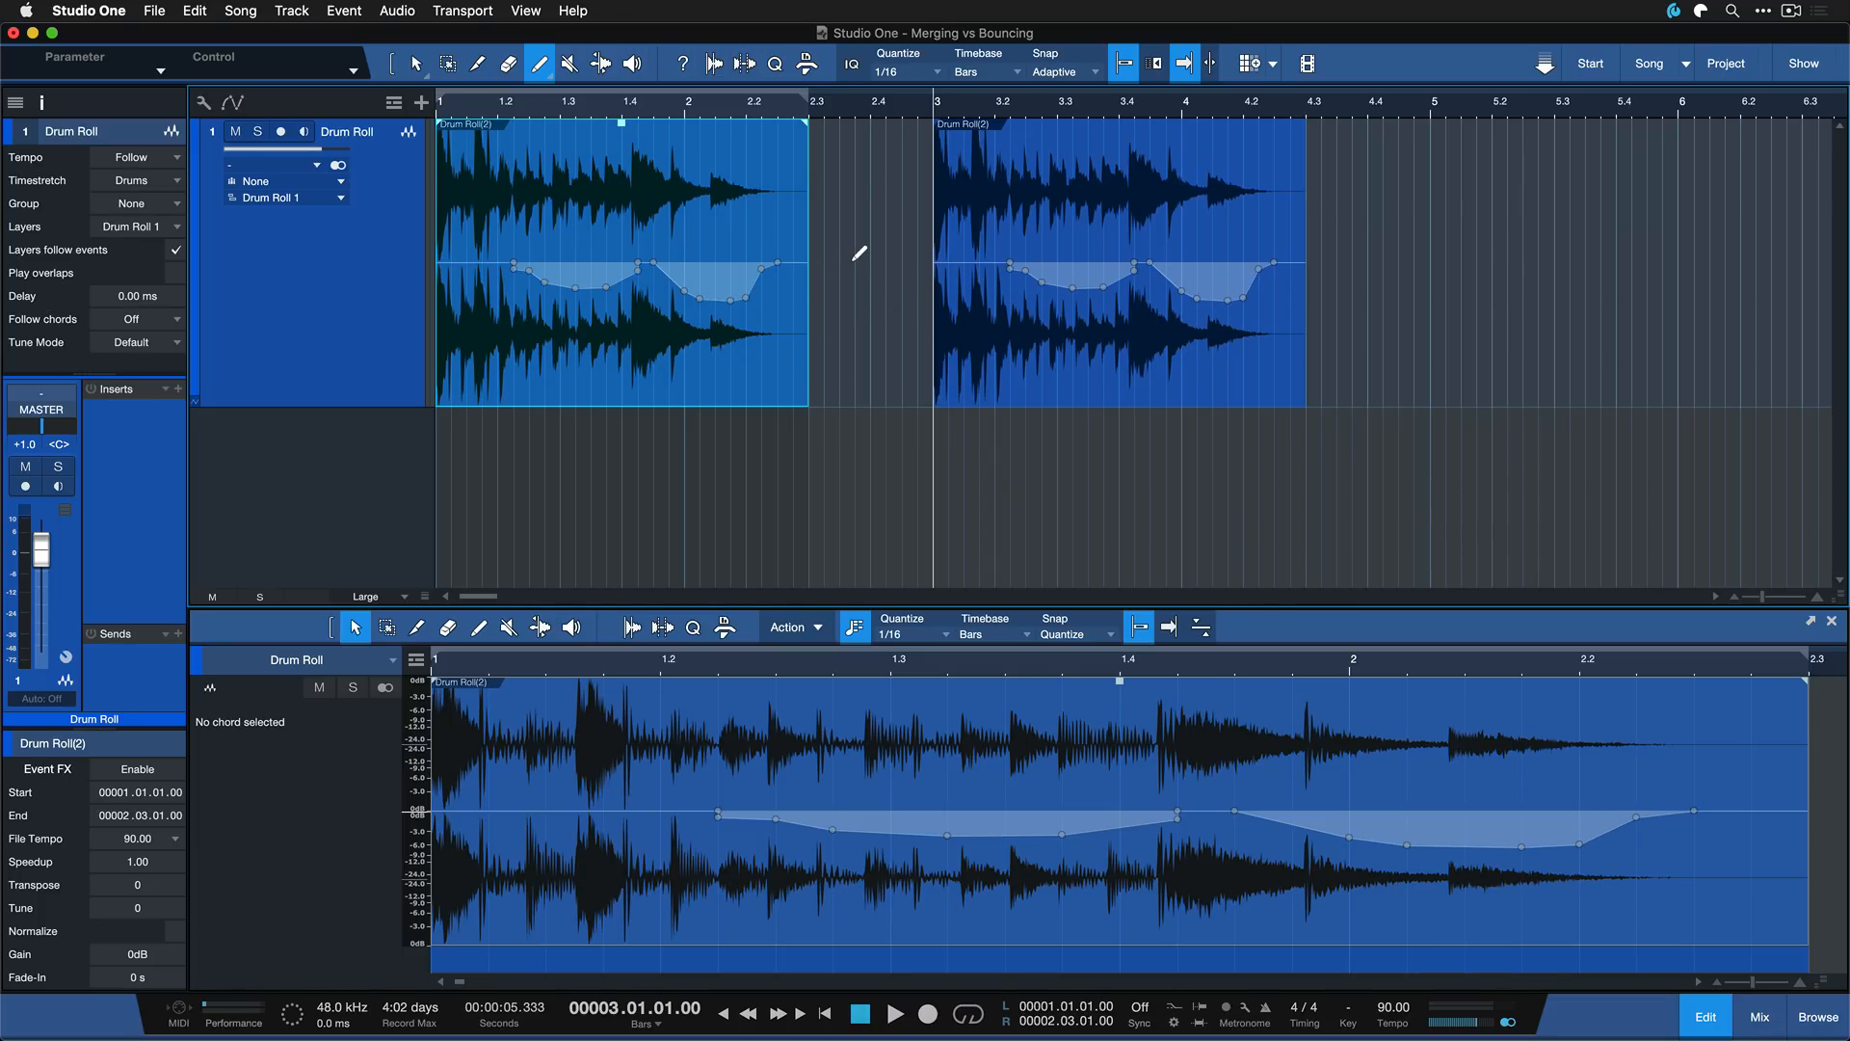